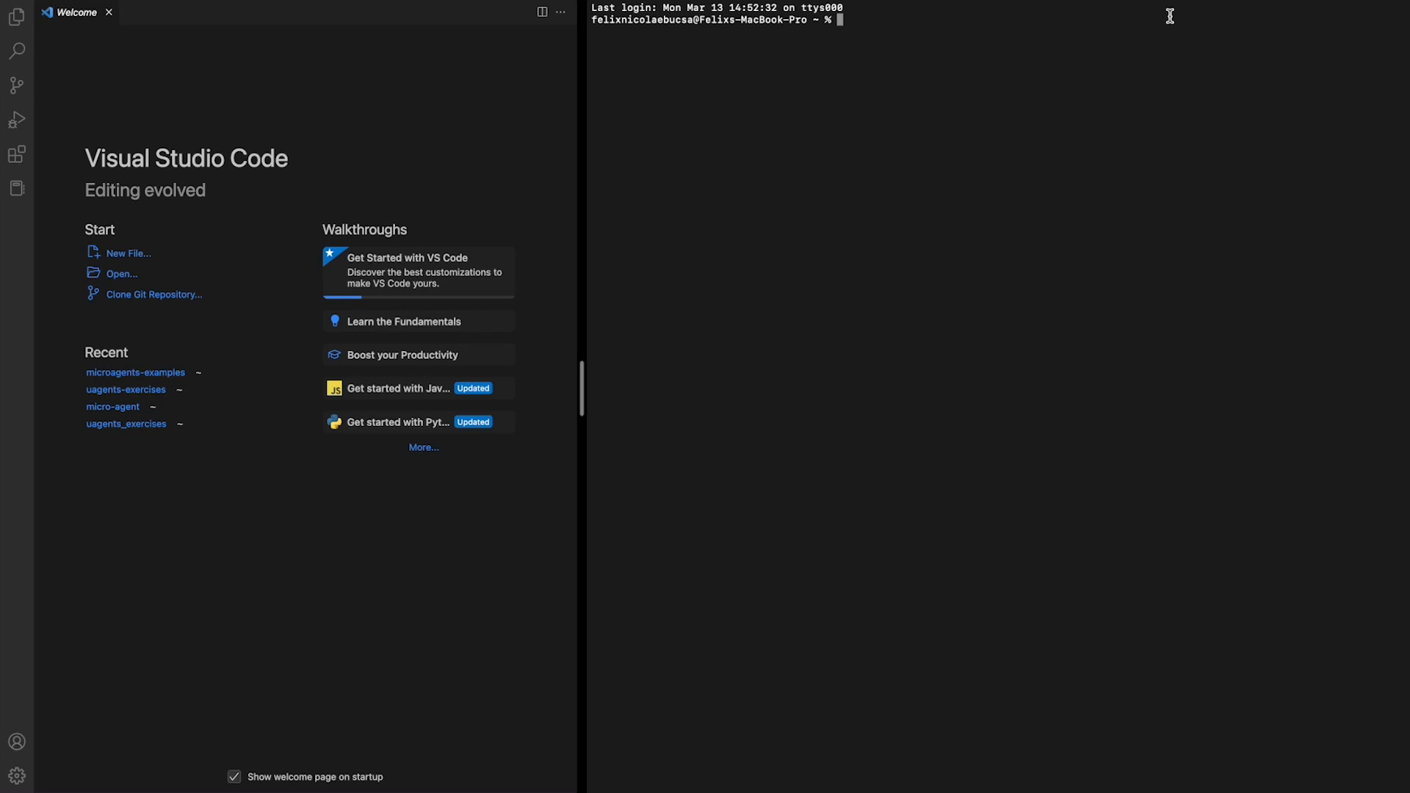
Step: Change into microagents-examples and create an empty my_first_agent.py with touch
type("d")
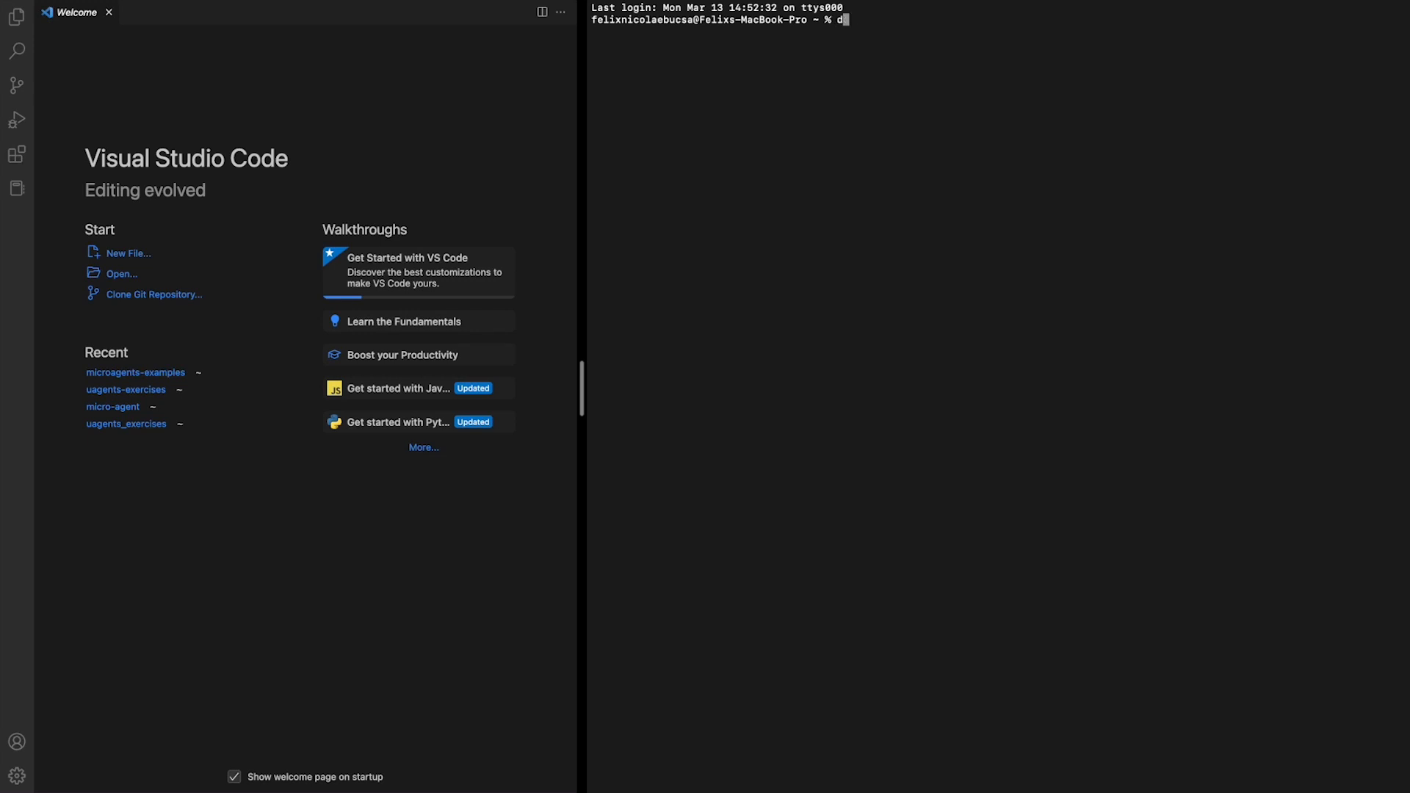
type("cd microagents-examples")
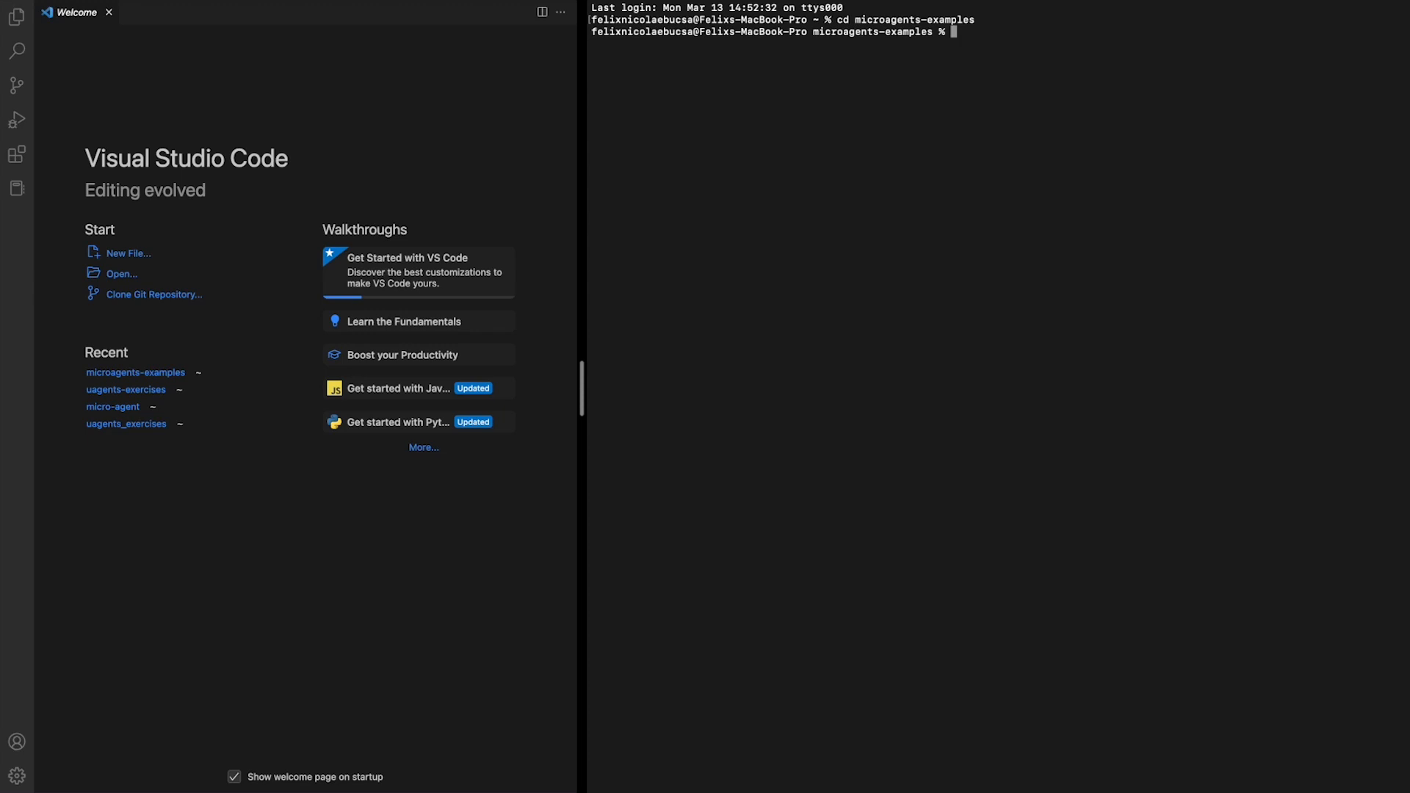
type("touch my_first_agent.py")
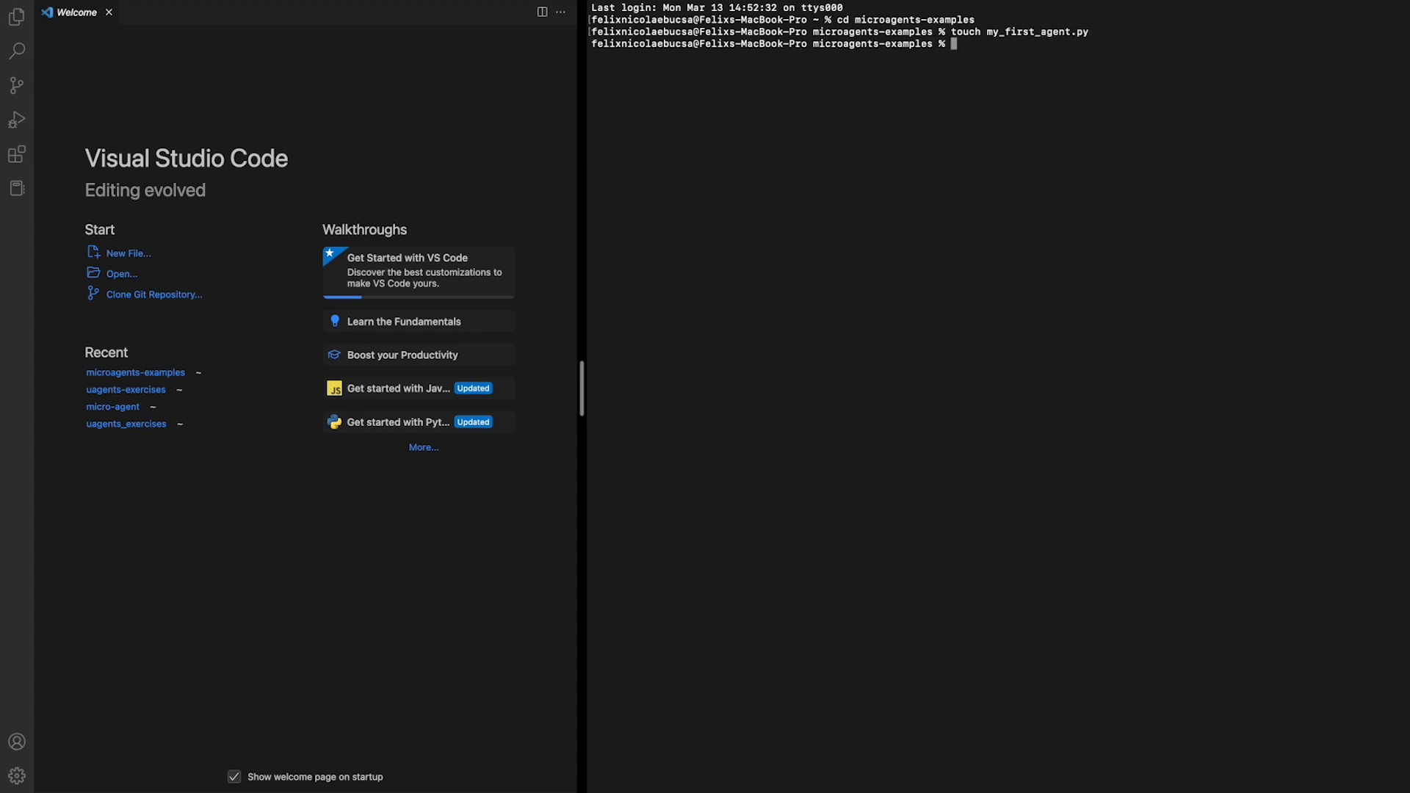
mouse_move(134, 239)
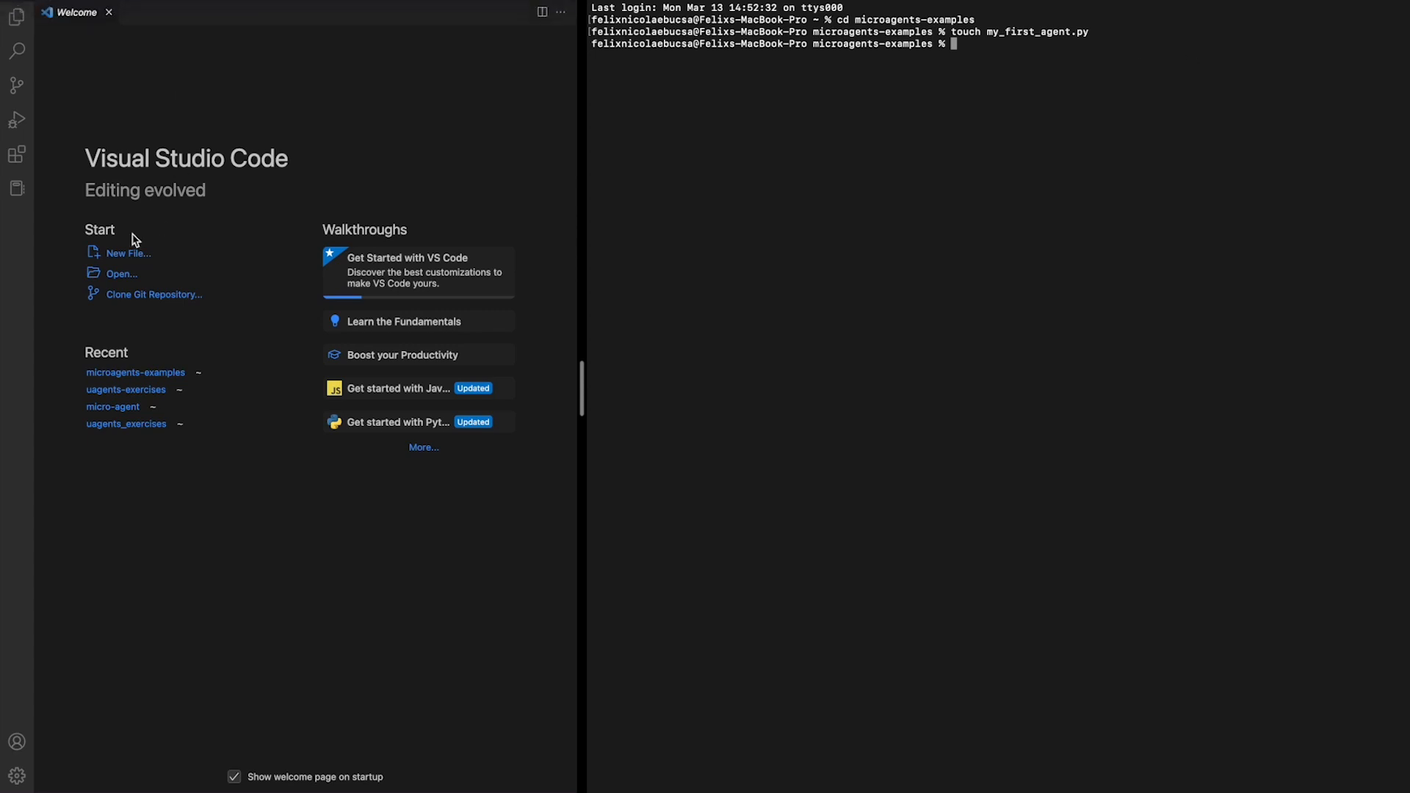
Step: Open the microagents-examples folder as the workspace and load my_first_agent.py in the editor
left_click(16, 18)
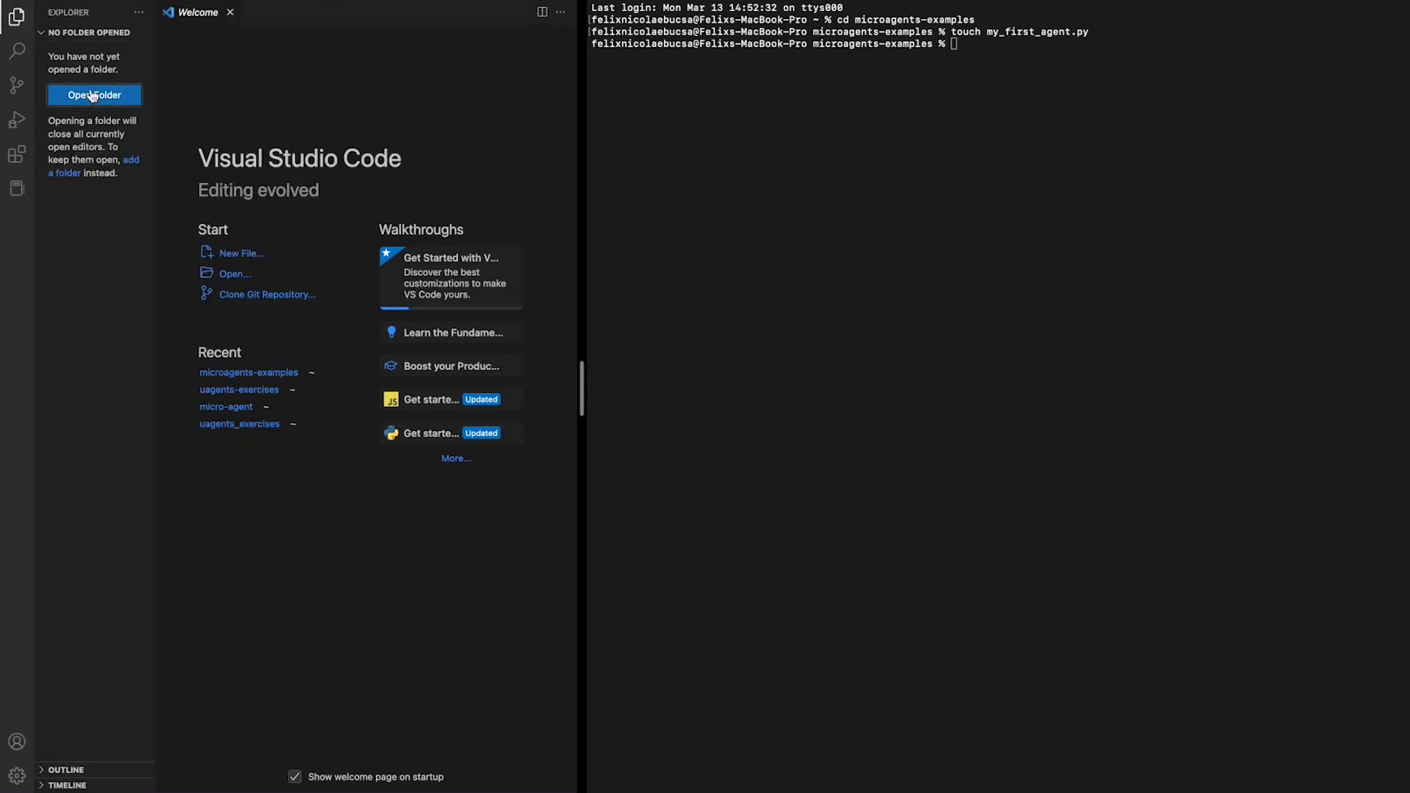
left_click(94, 96)
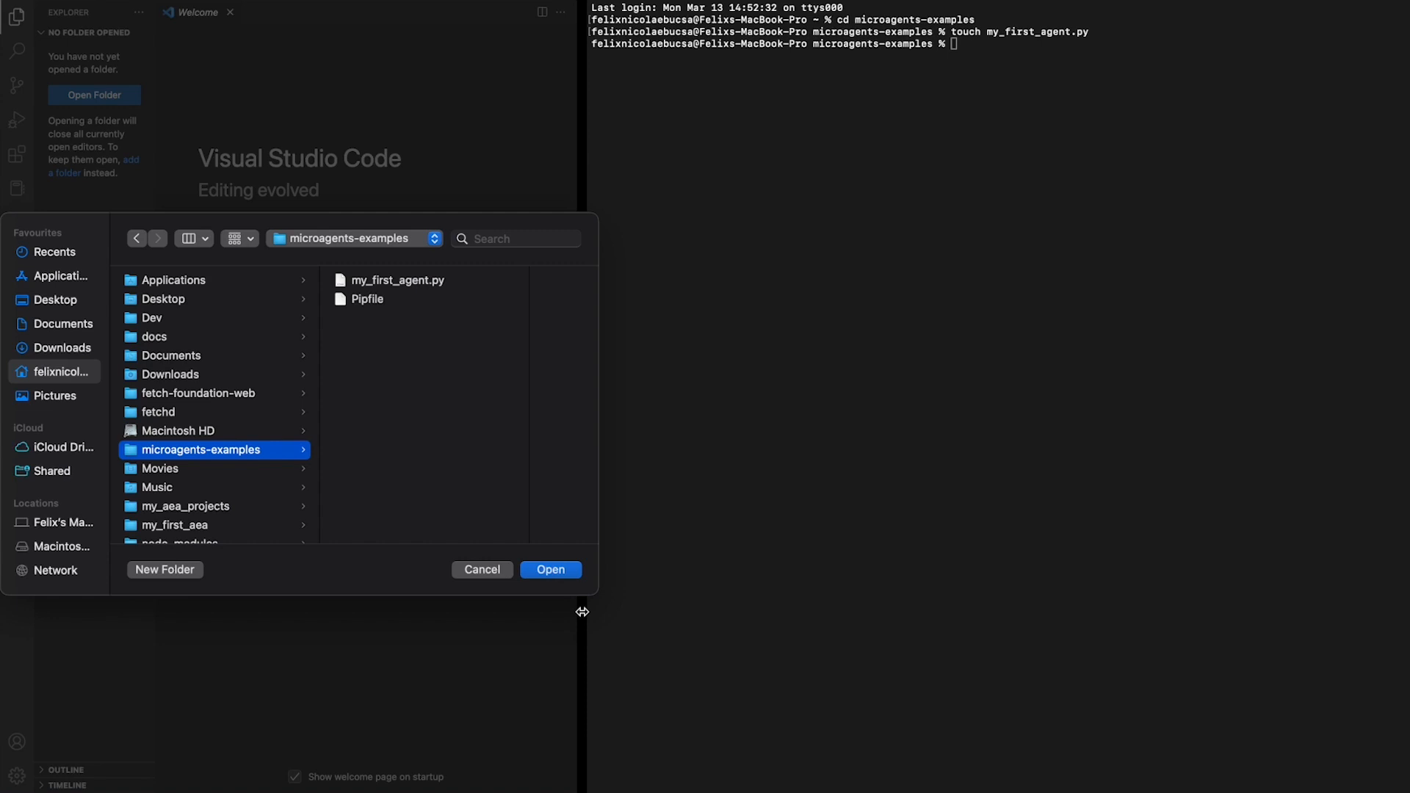
left_click(550, 570)
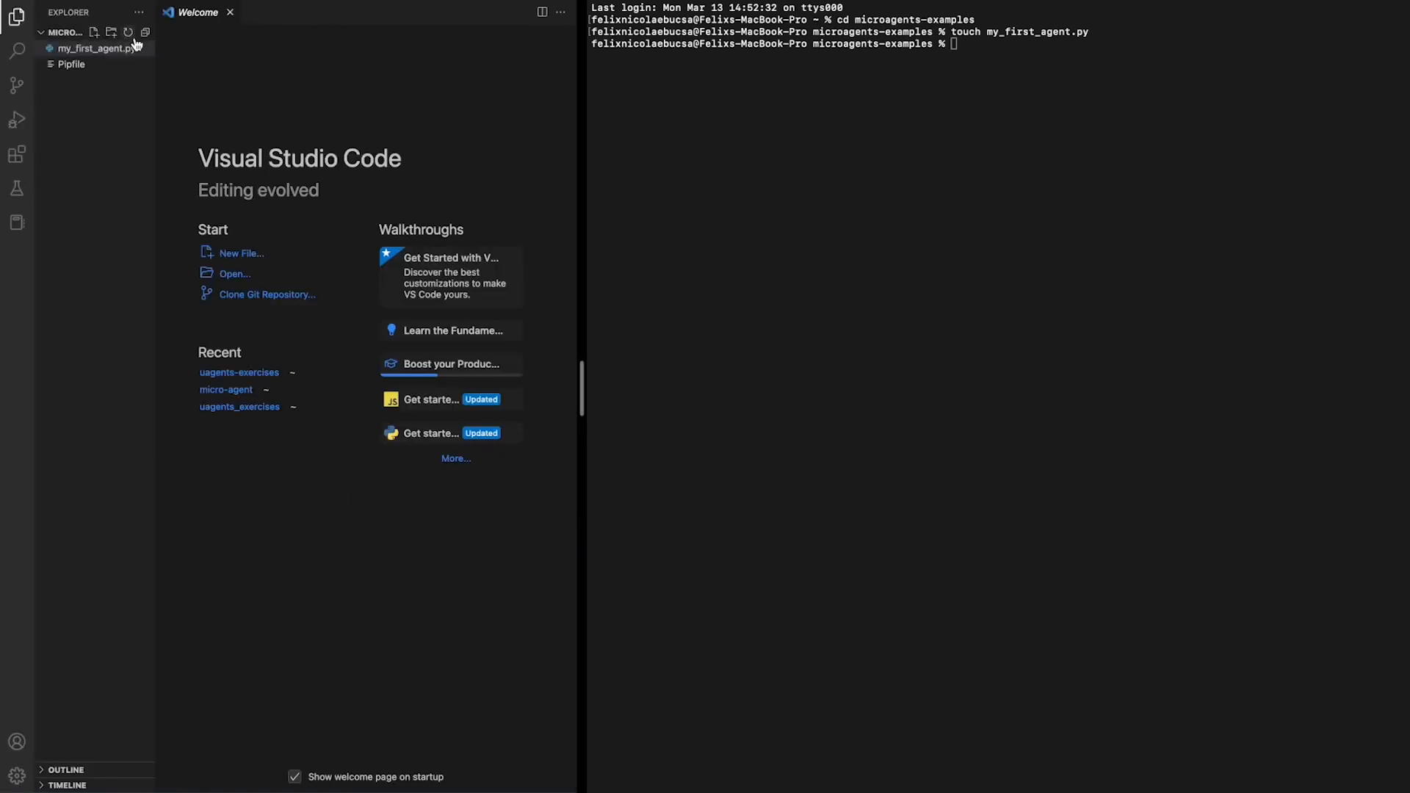
left_click(98, 47)
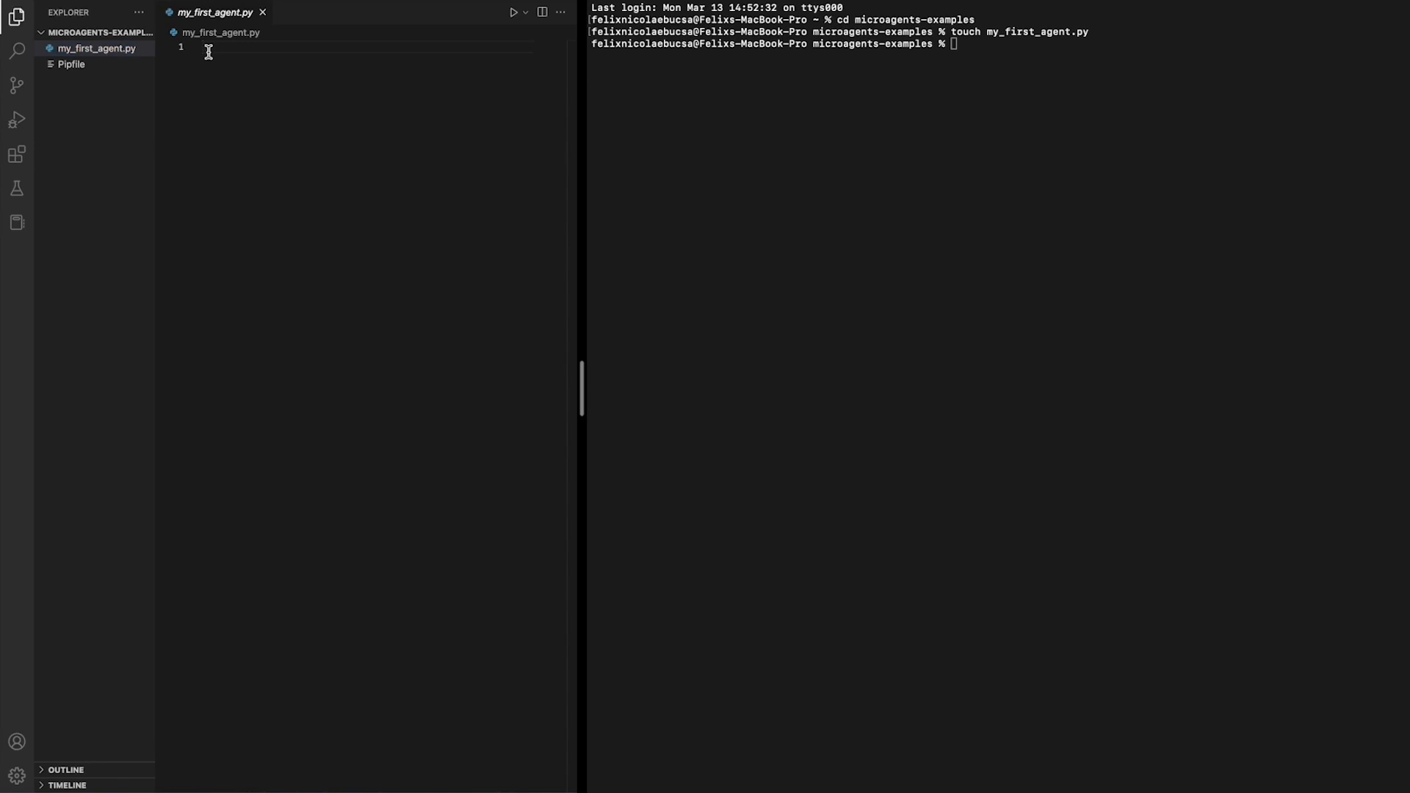
Step: Import Agent and Context from uagents and define alice = Agent(name="alice", seed="alice recovery phrase")
type("from uage")
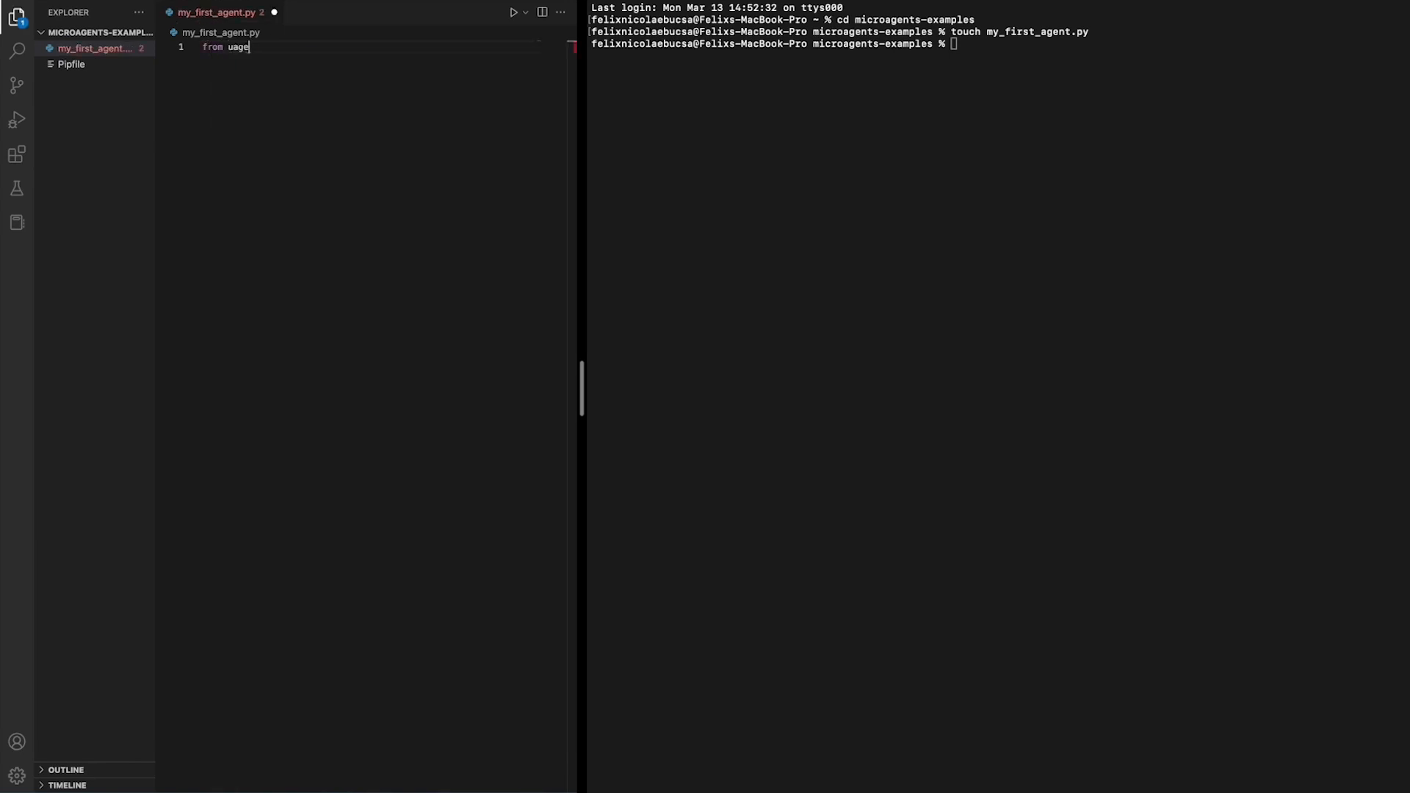
type("nts import")
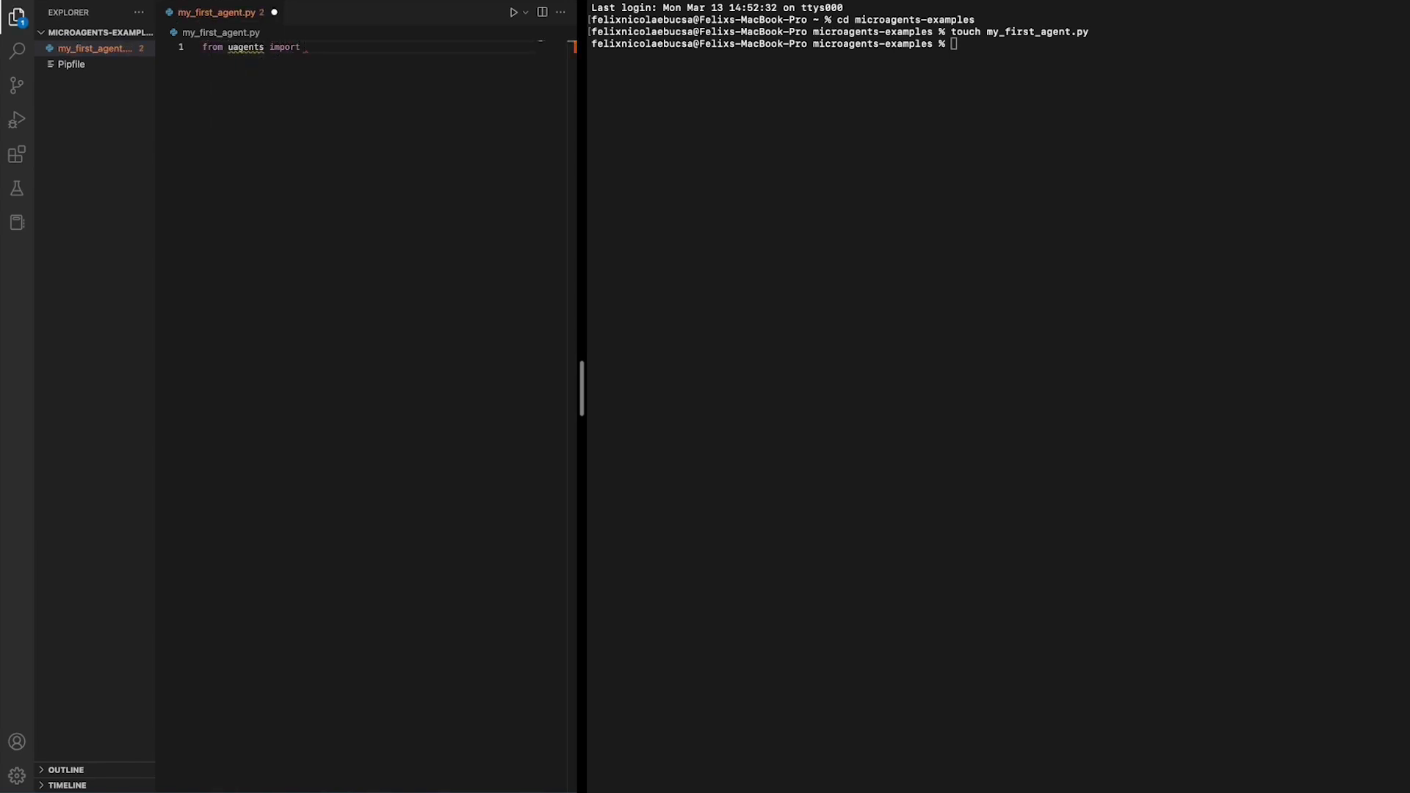
type("Agent, Context")
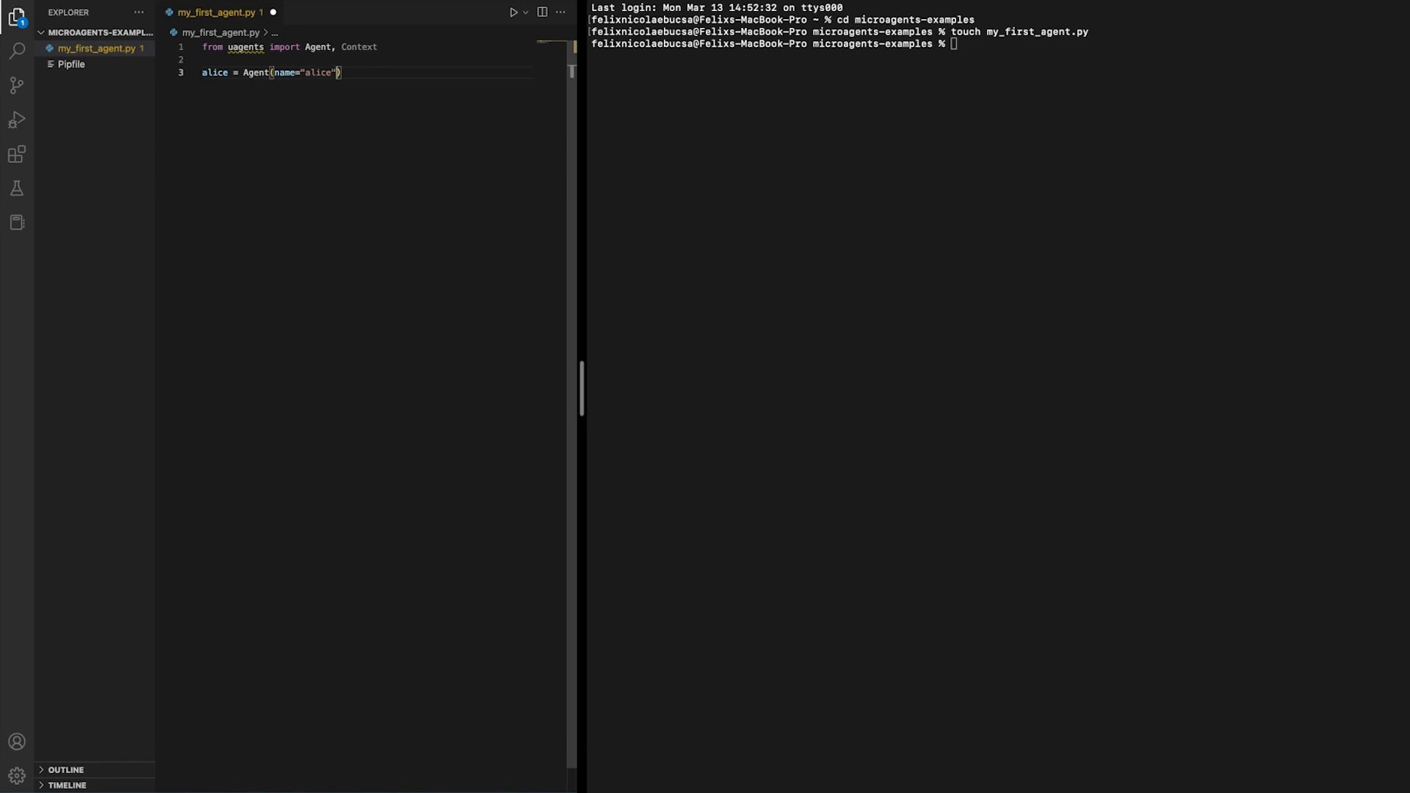
type(", seed=\"alice\"")
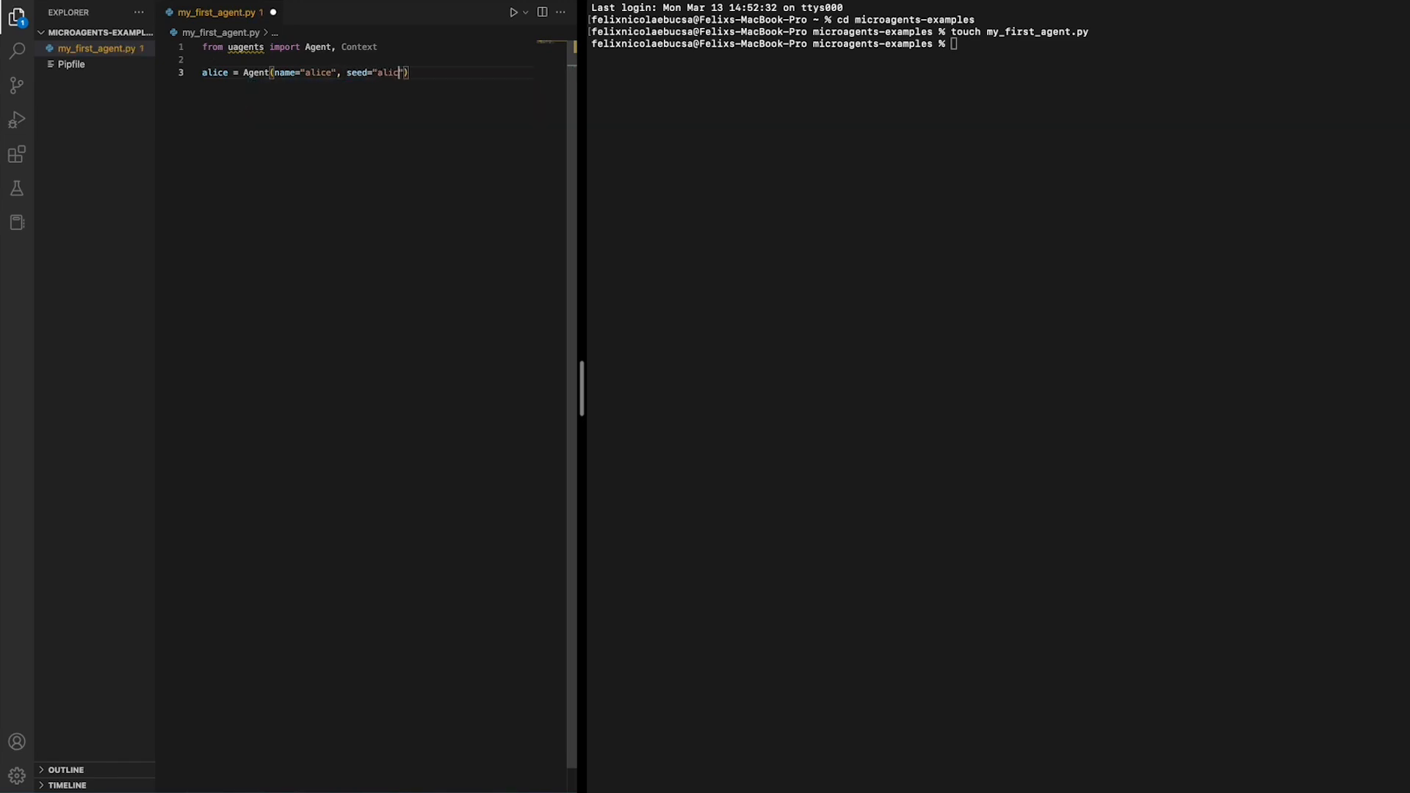
type("recovery phrase")
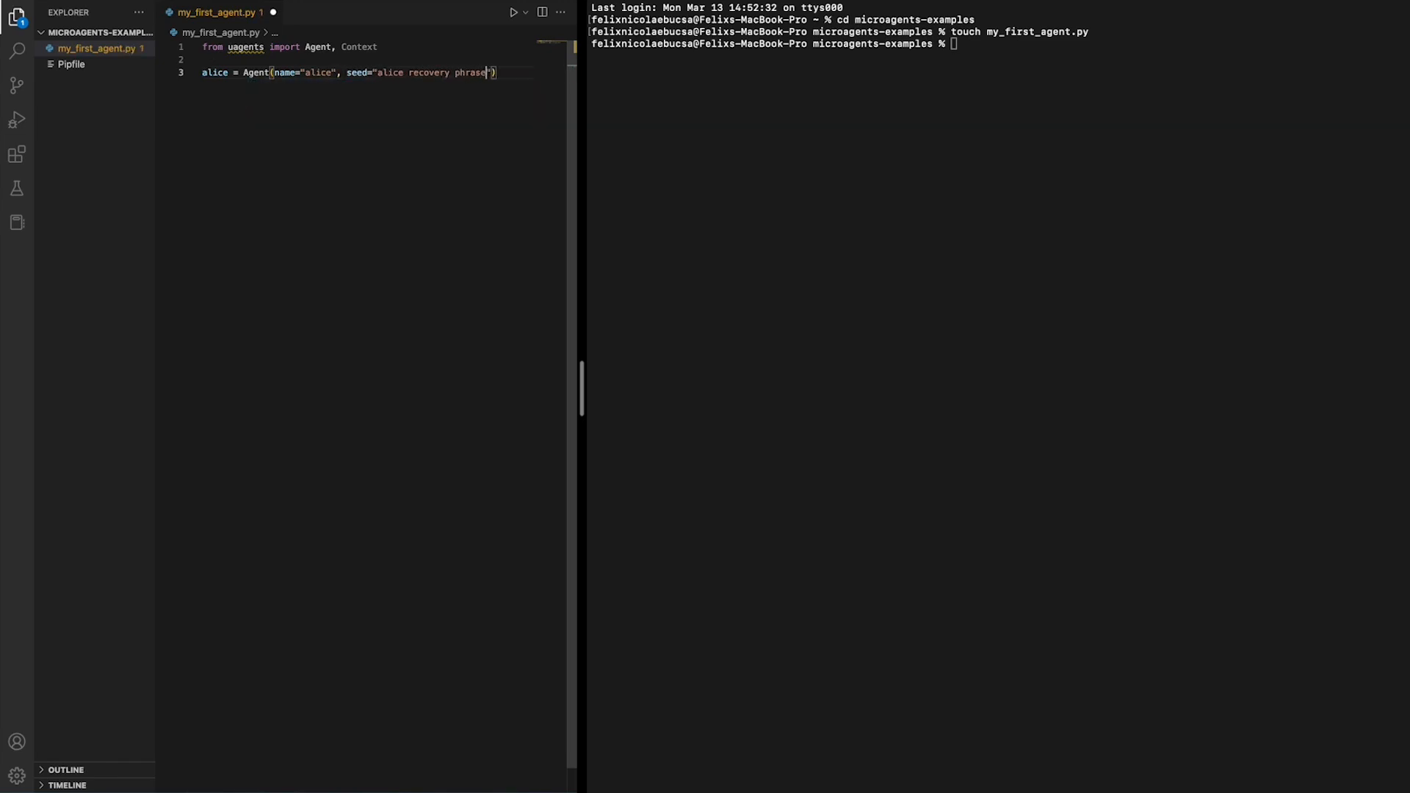
key("Enter")
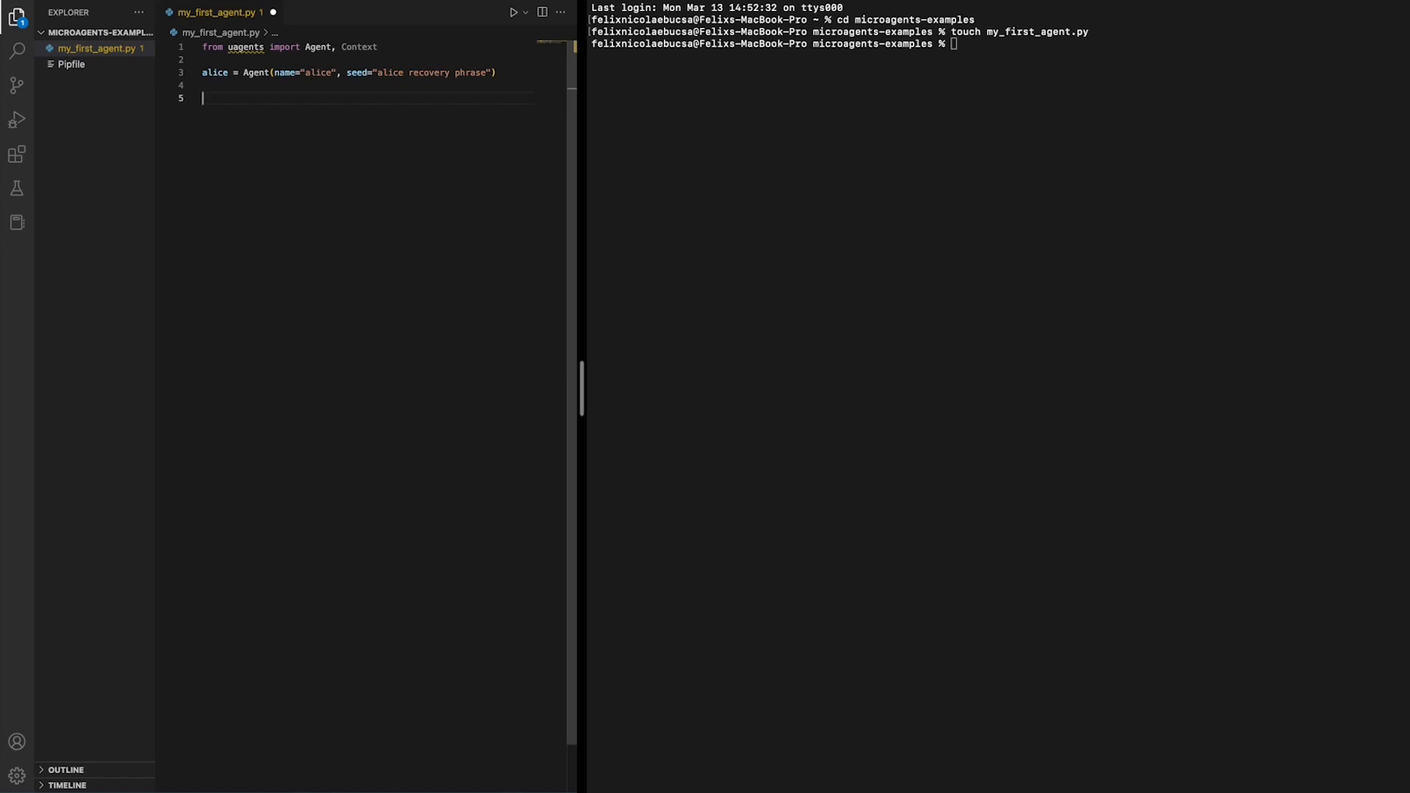
type("@alice")
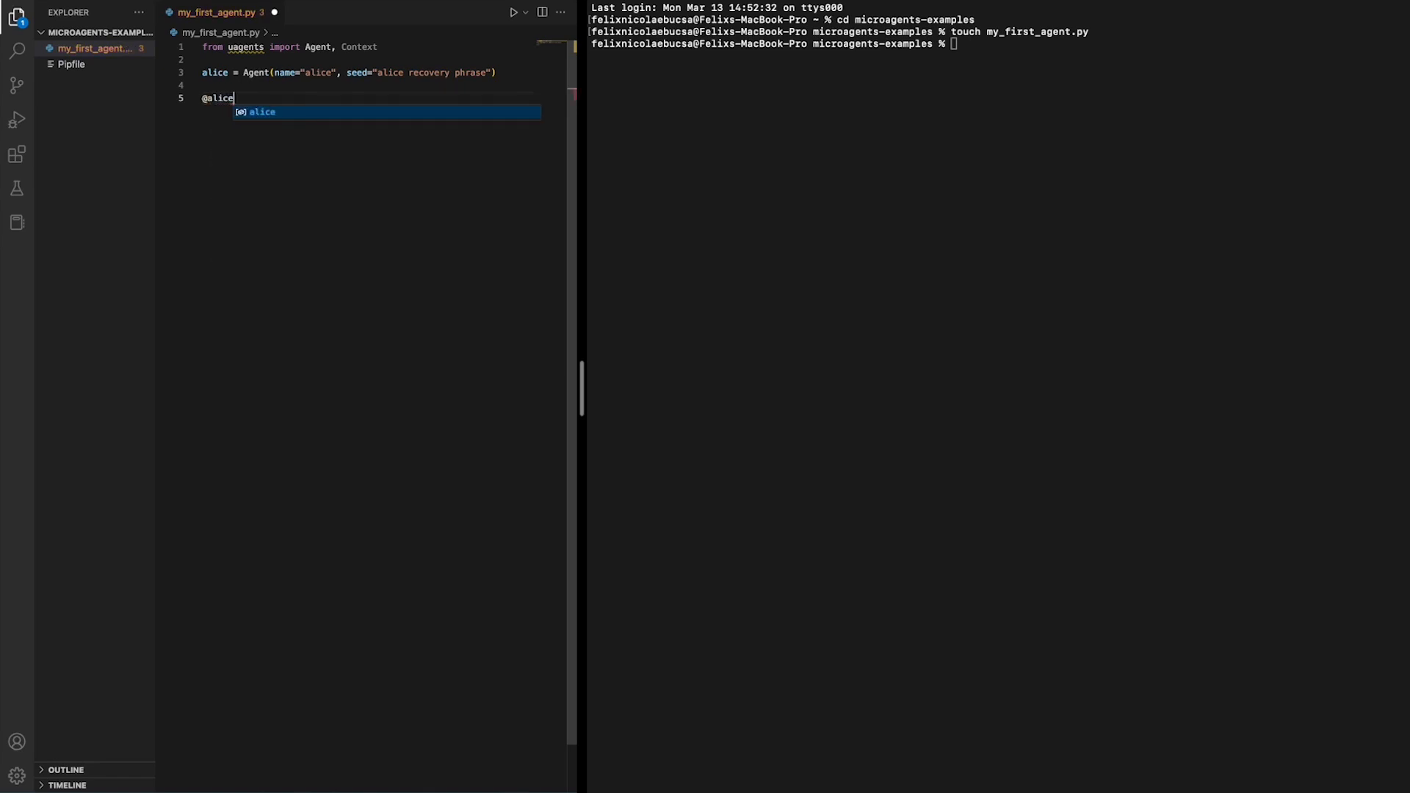
type(".on")
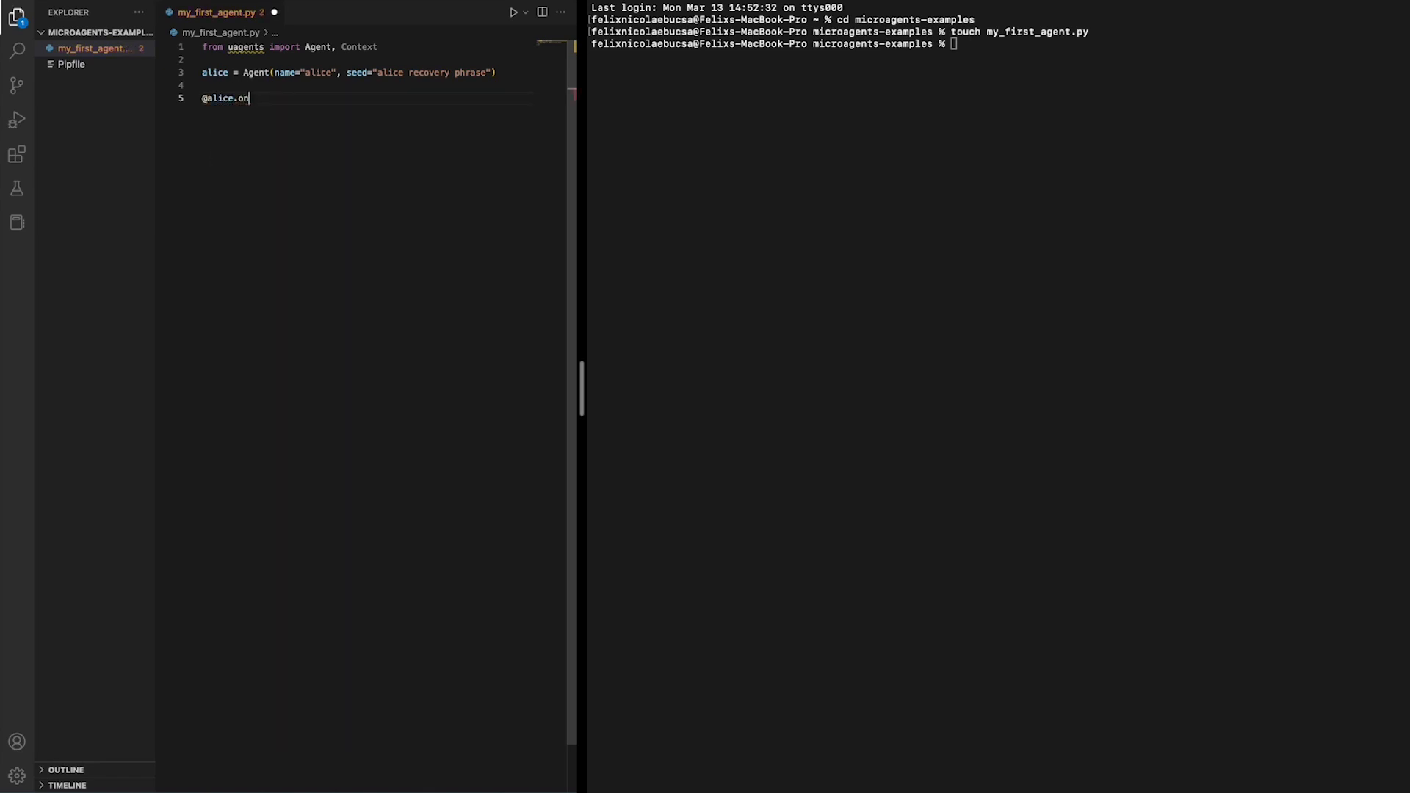
type("_interval()")
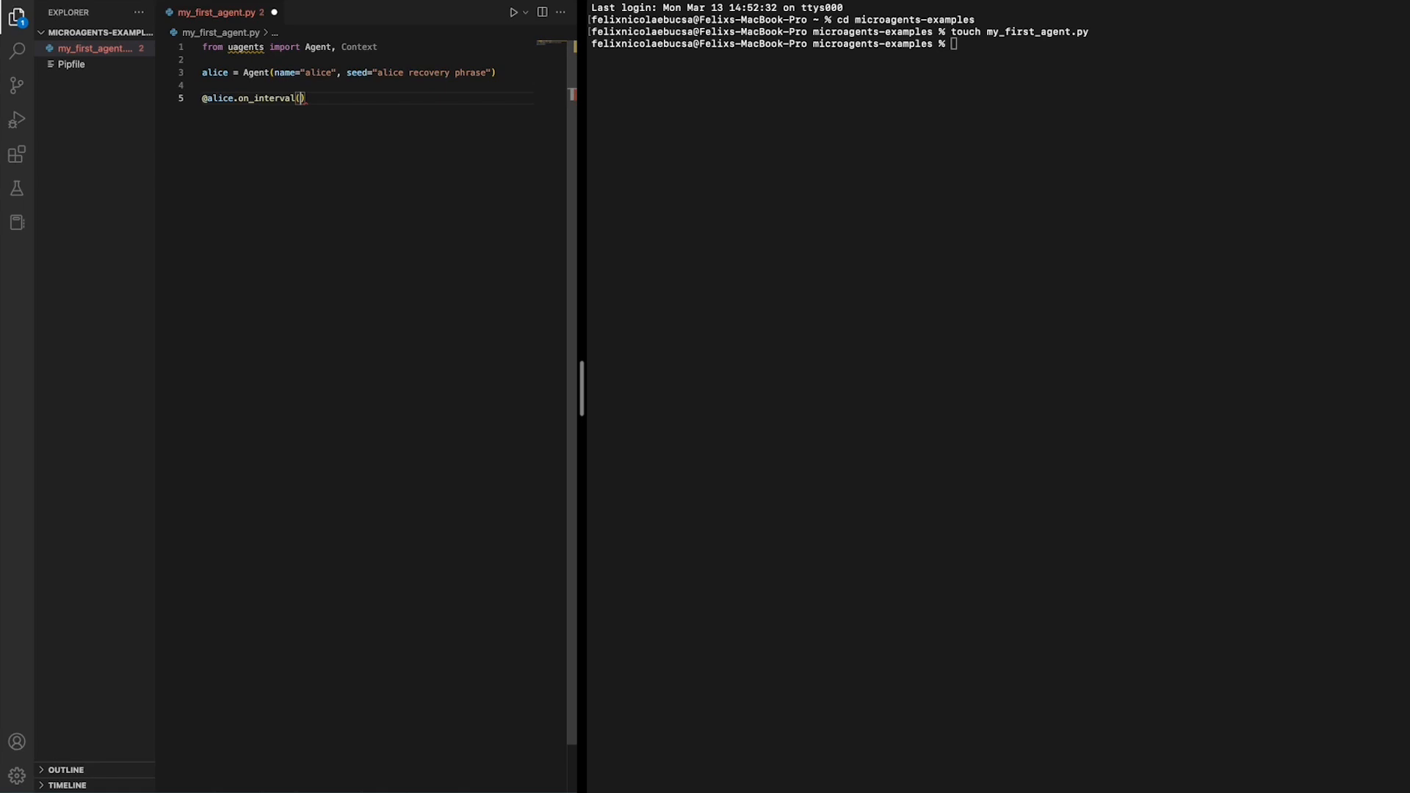
type("period=")
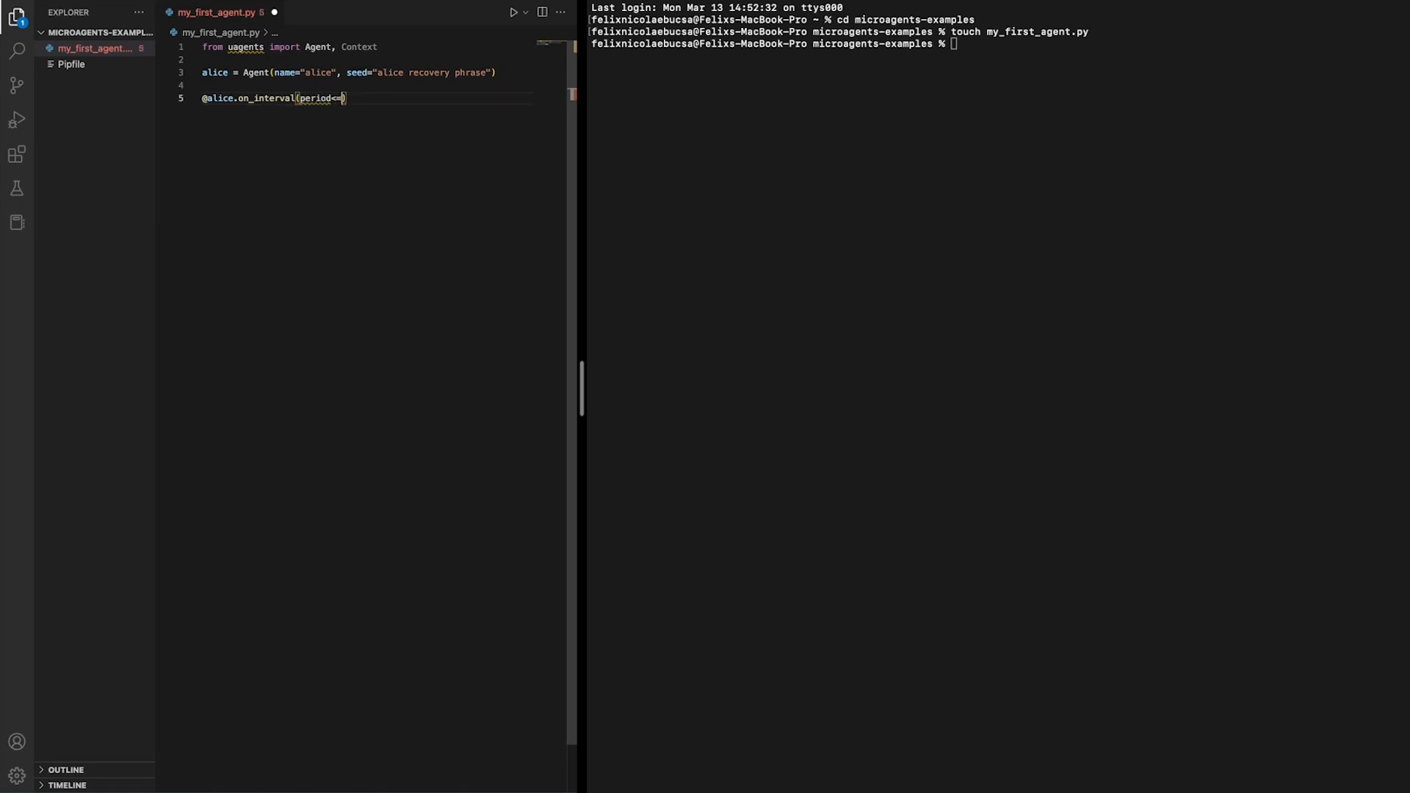
type("2.0")
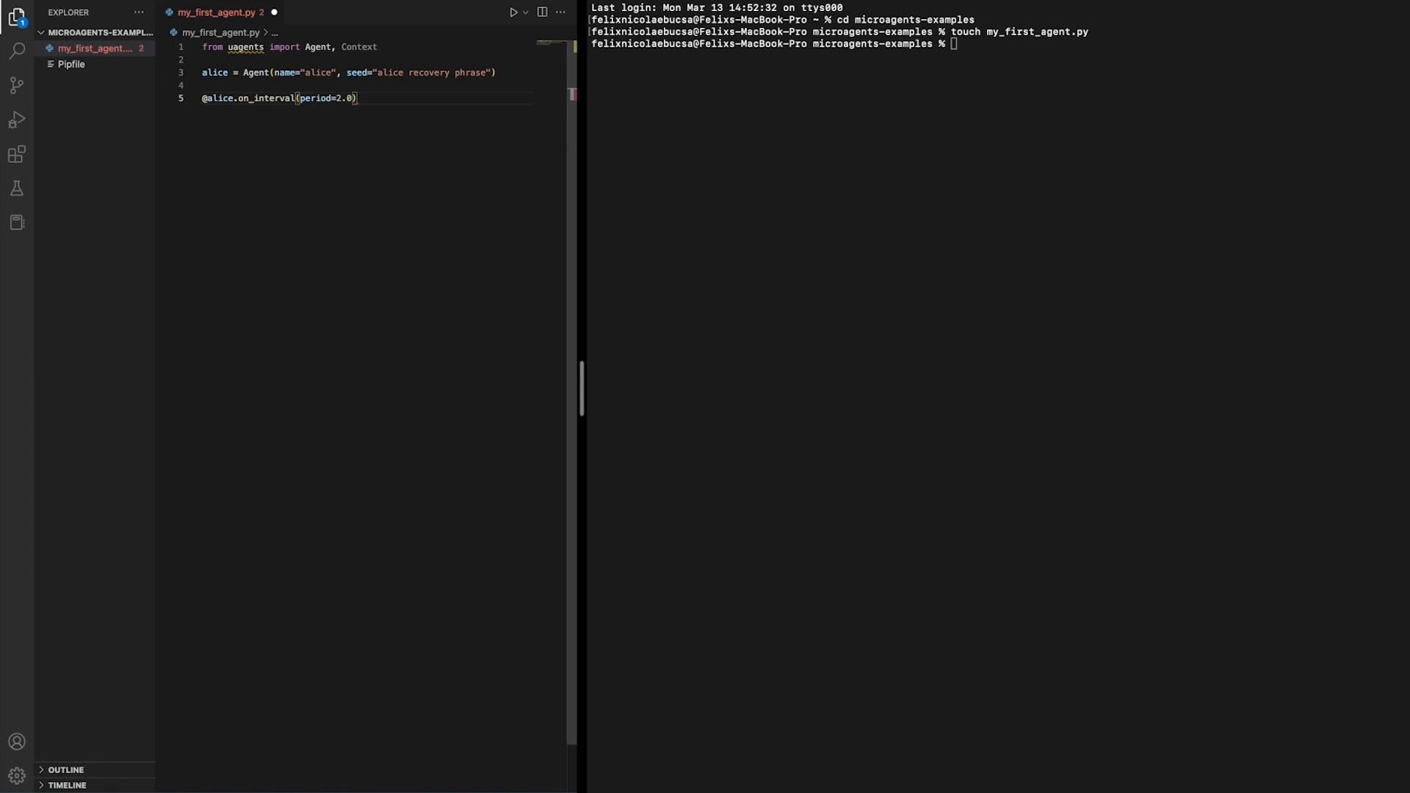
Step: Declare async def say_hello(ctx: Context): beneath the decorator and begin its body
type("async d")
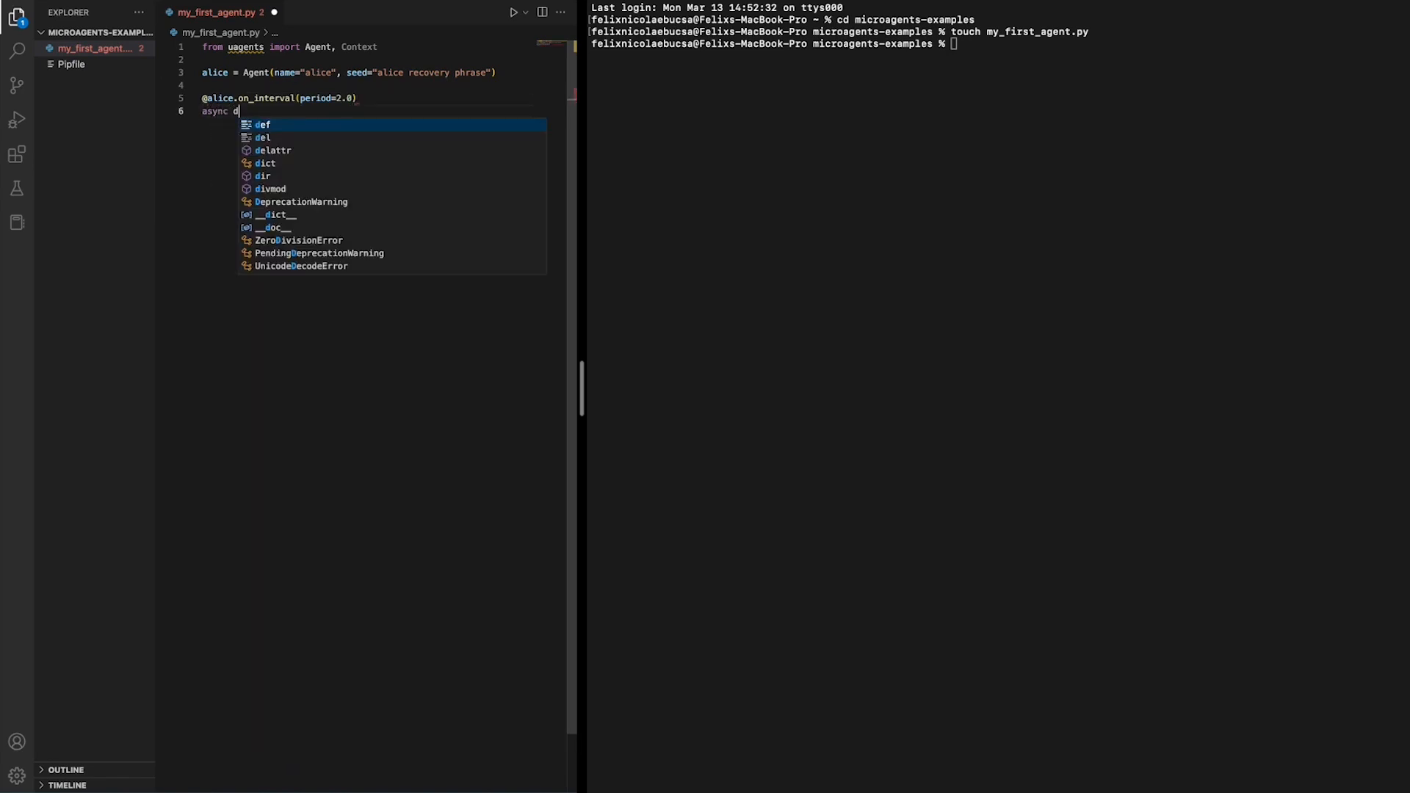
type("ef say_hello()")
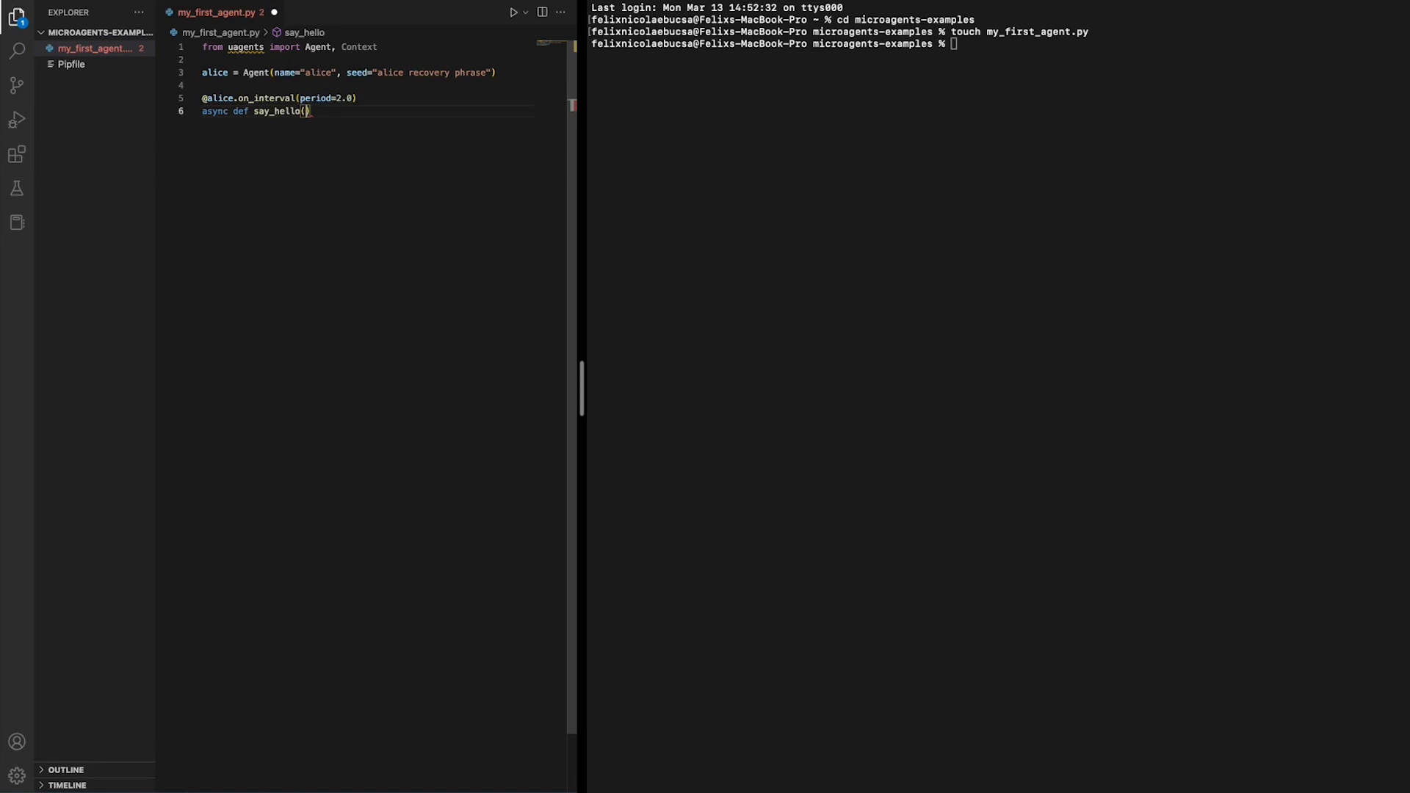
type("ctx:")
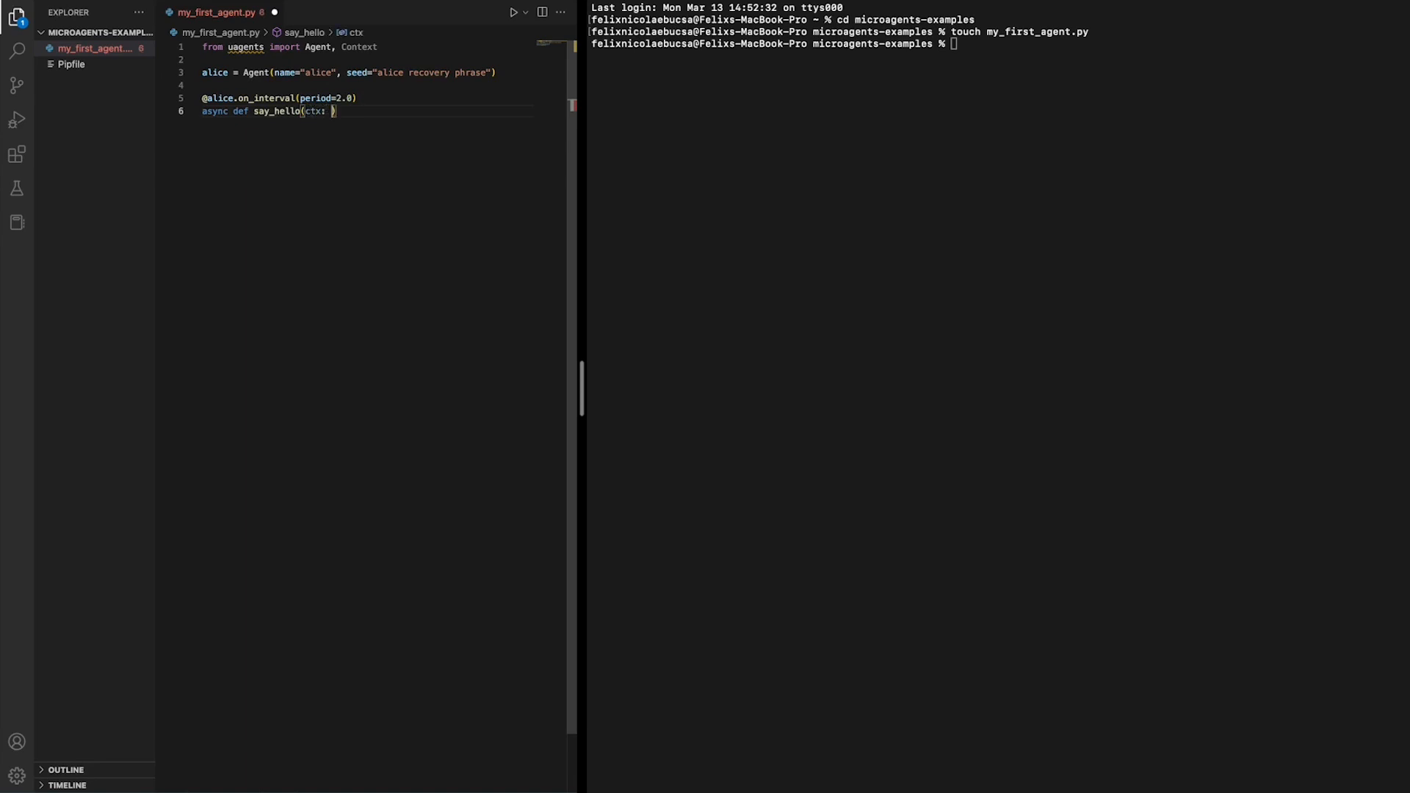
type("Context")
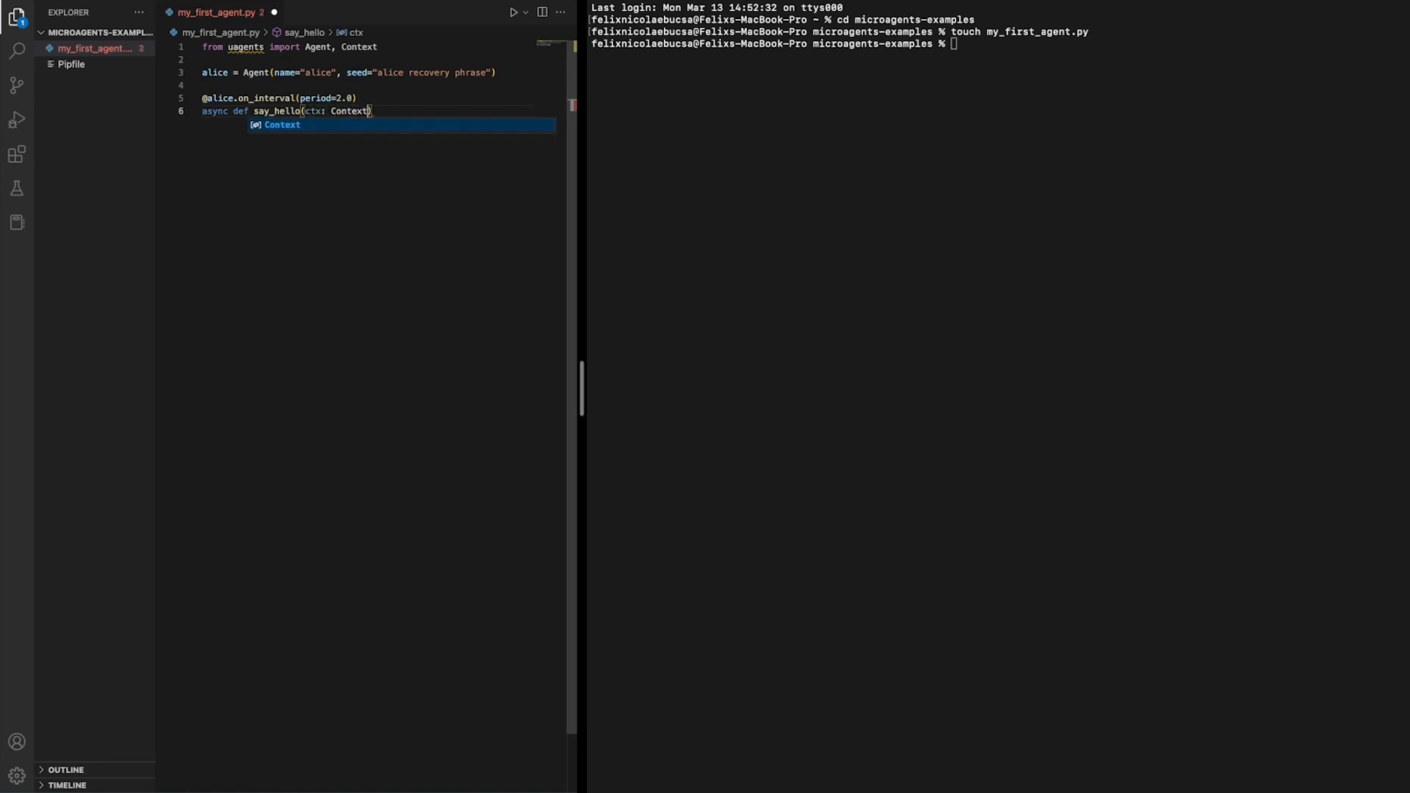
type(":")
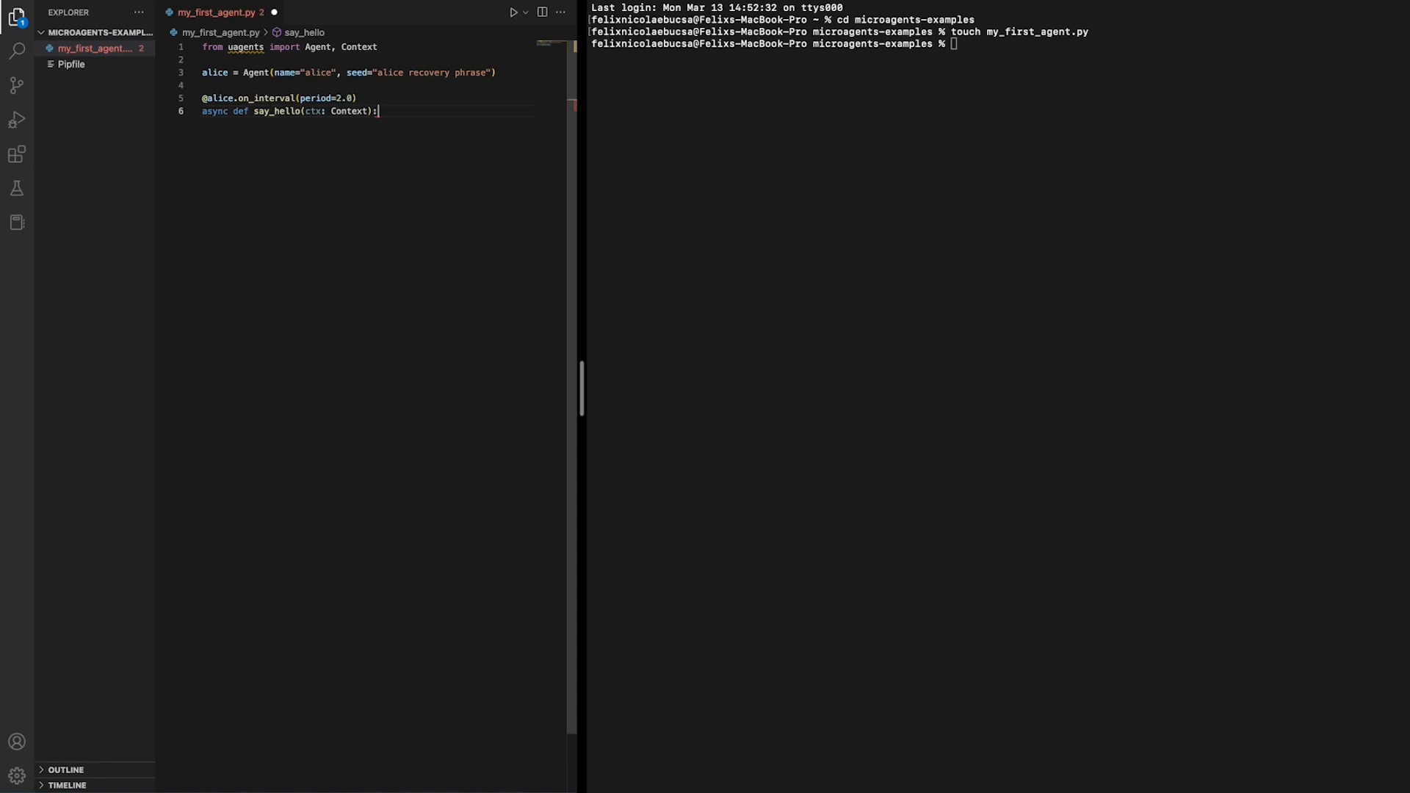
type("ctx.l")
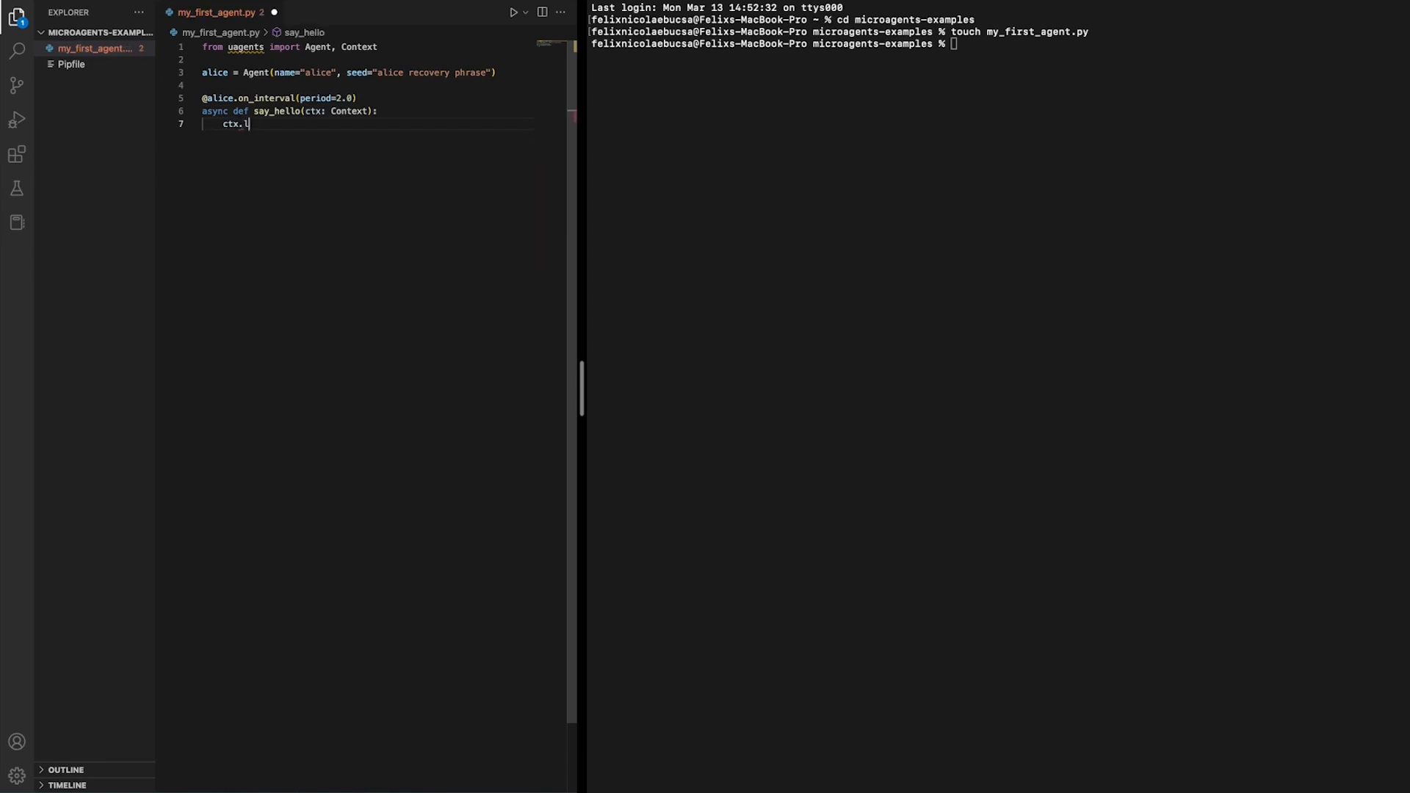
Step: Log f'Hello, my name is {ctx.name}' via ctx.logger.info and start the if __name__ guard
type("ogger.info(f")
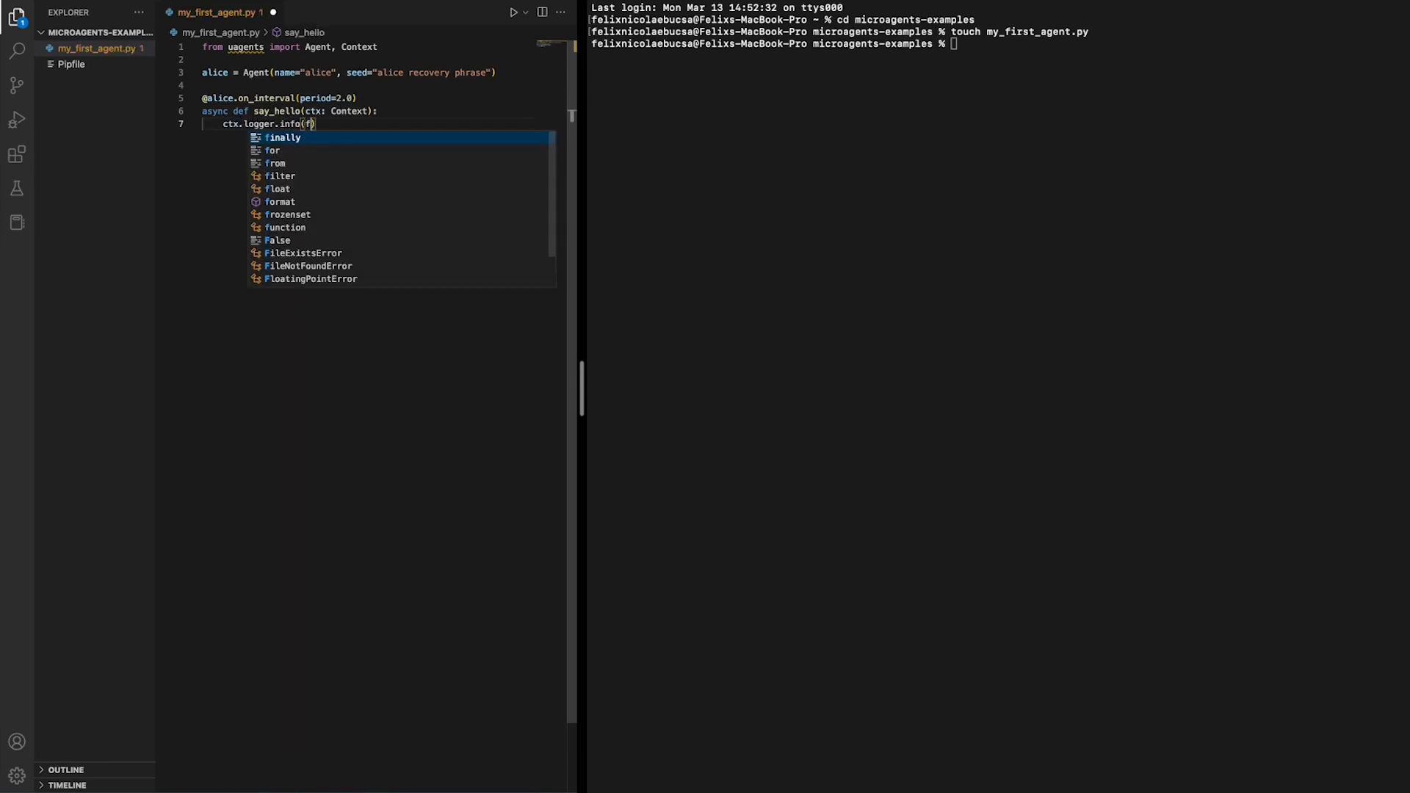
type("'Hello, m")
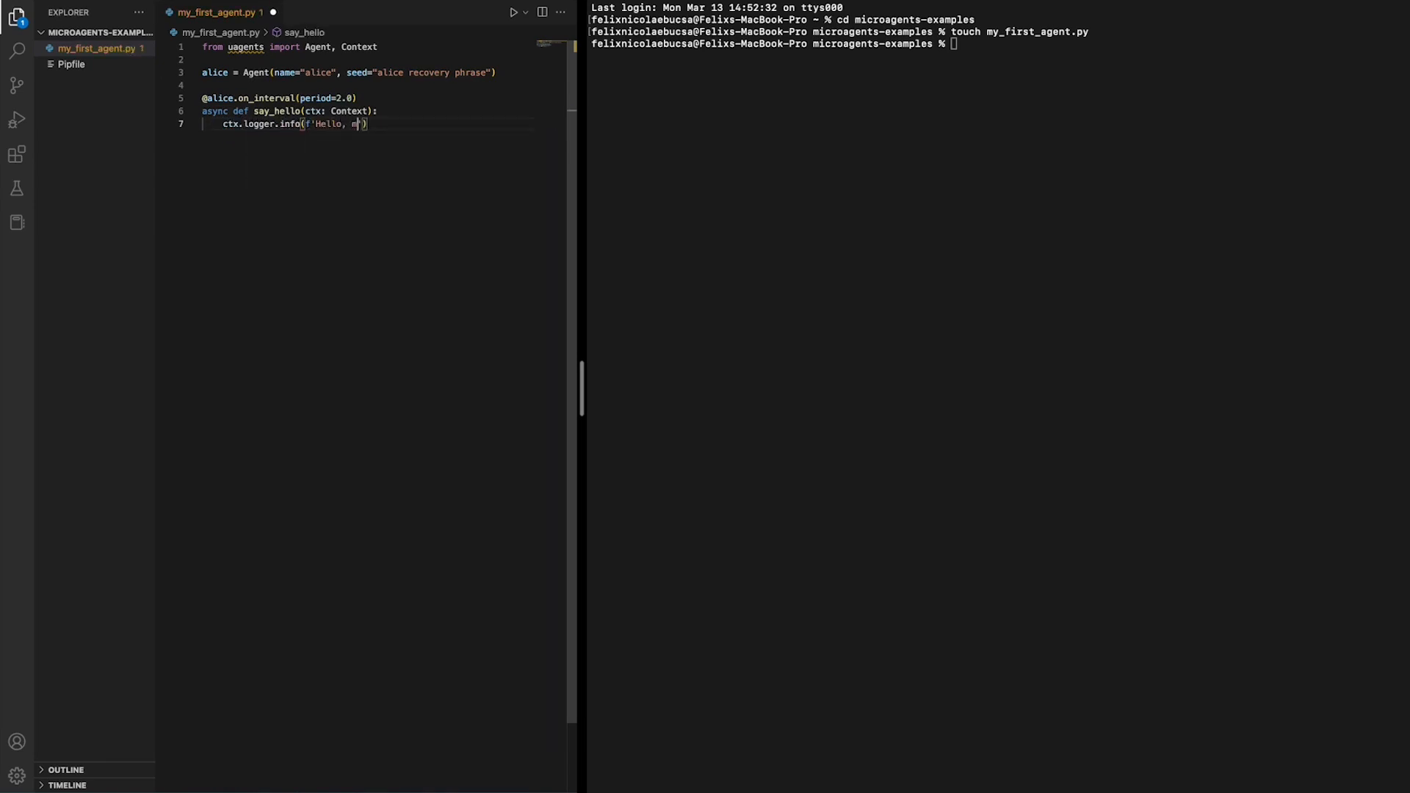
type("y name is {ctx.name")
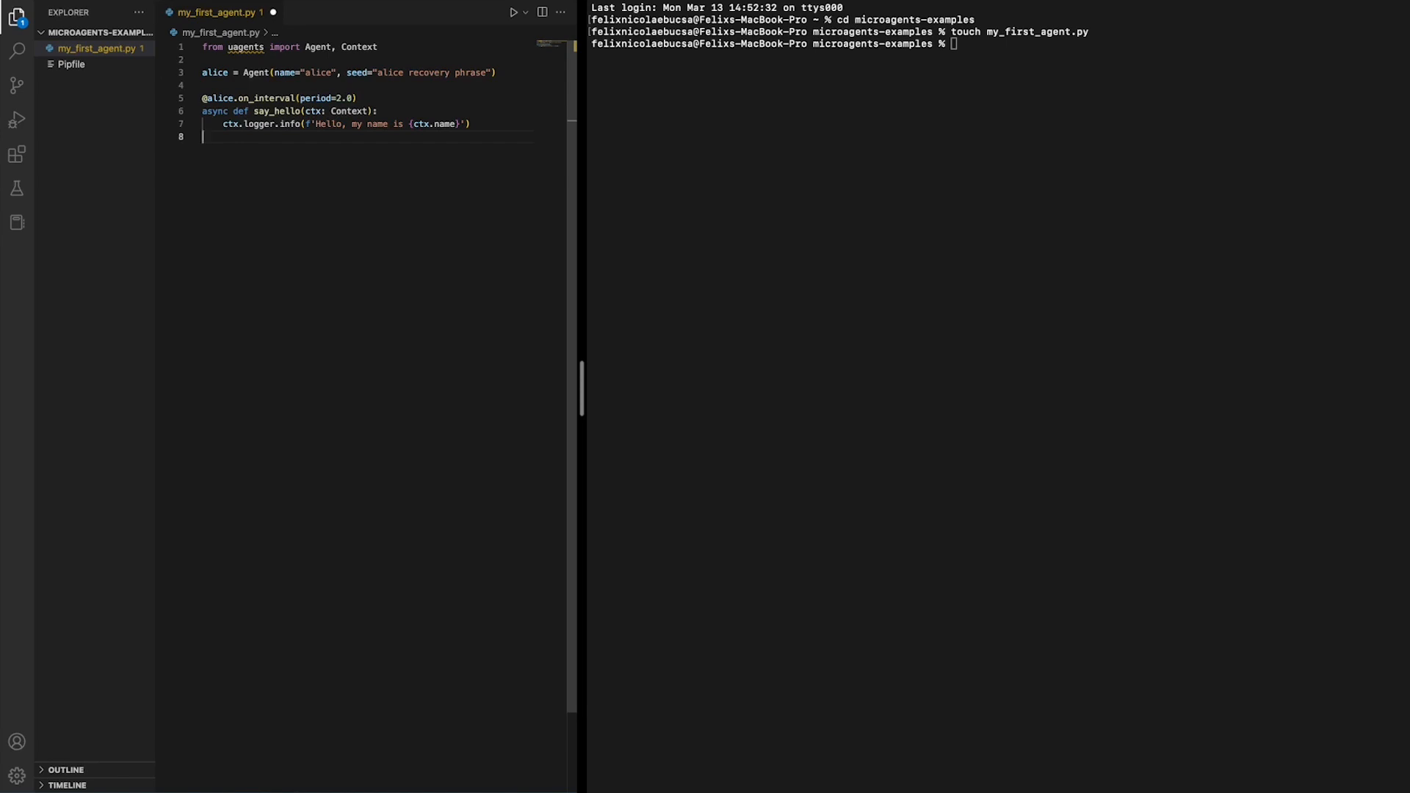
type("if __name__")
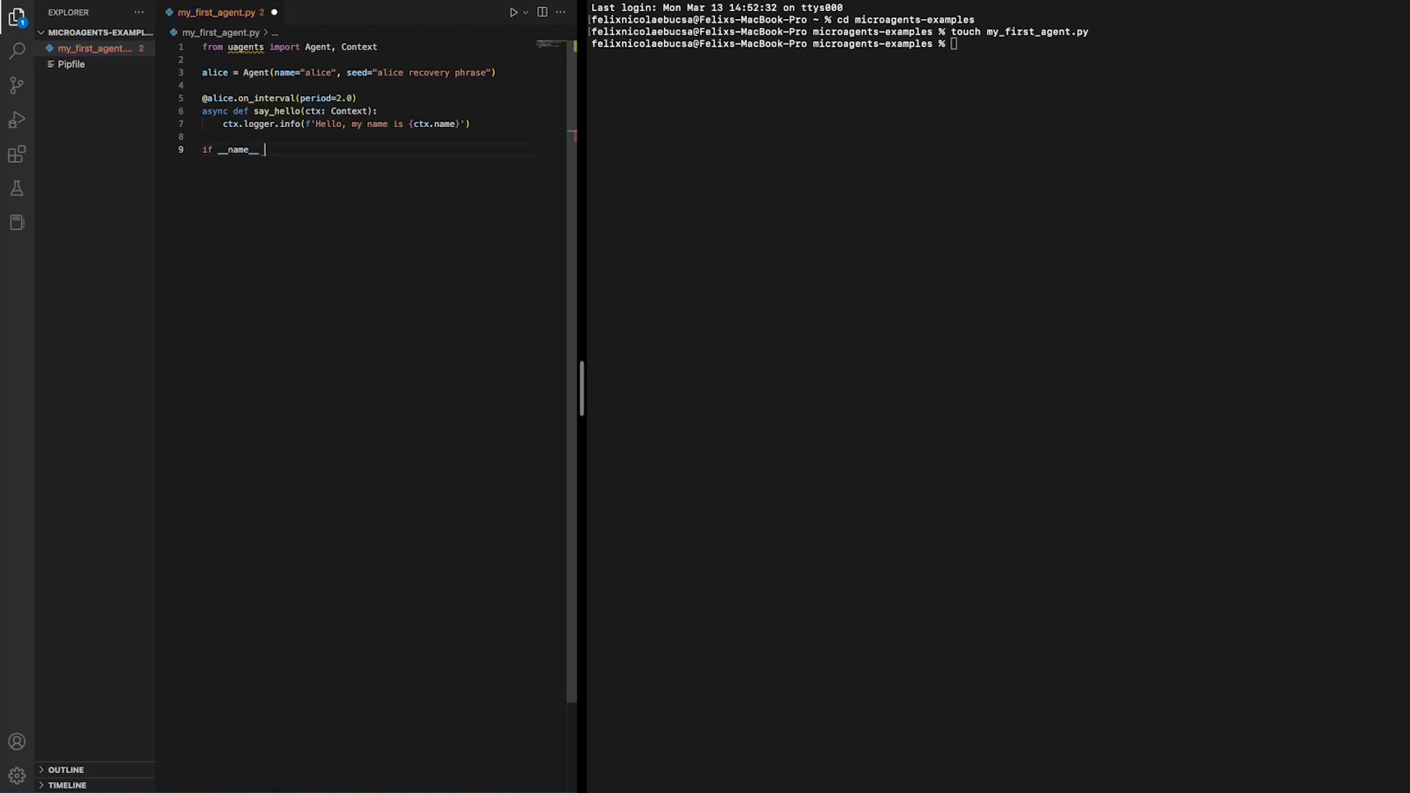
Step: Finish the if __name__ == "__main__": guard calling alice.run() and save the file
type("== \"\"")
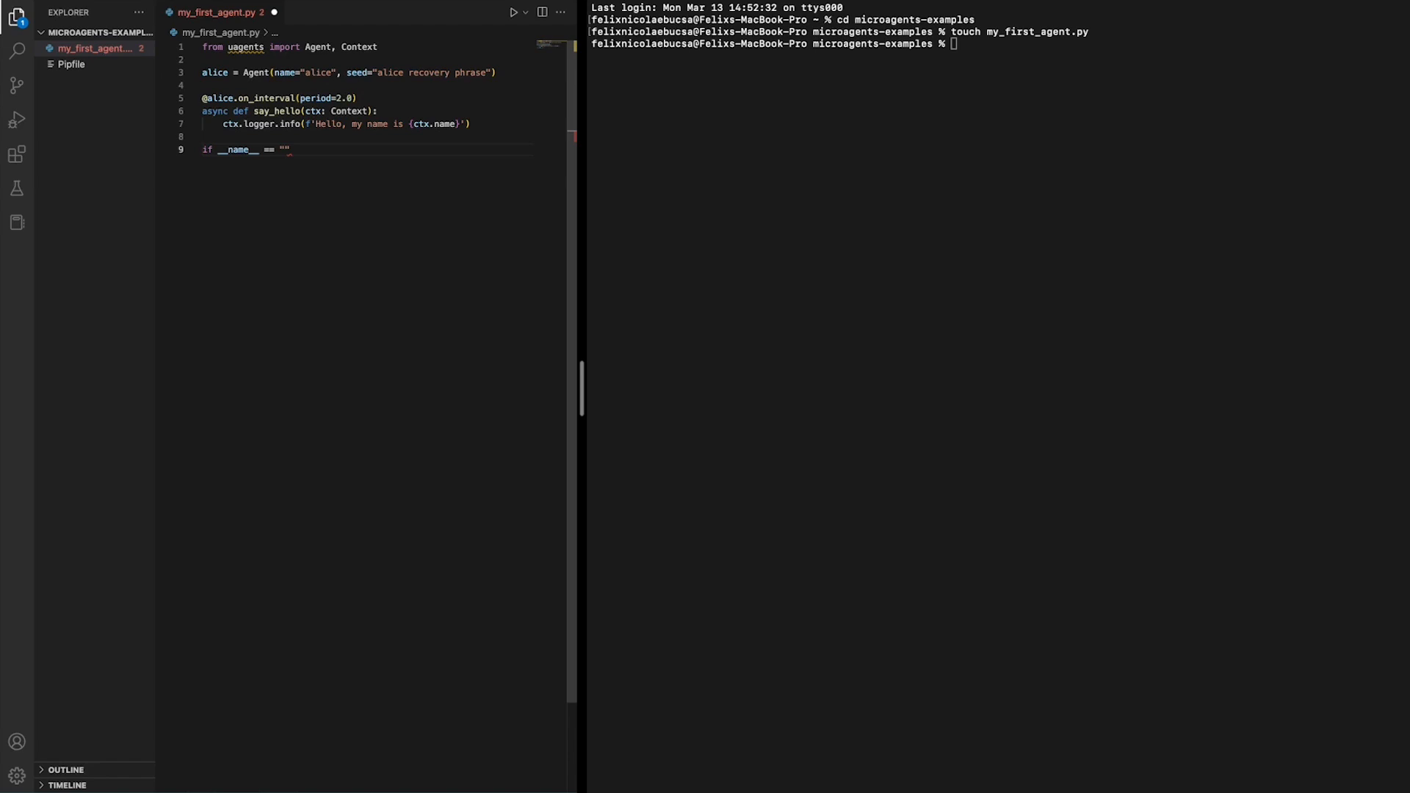
type("__main__")
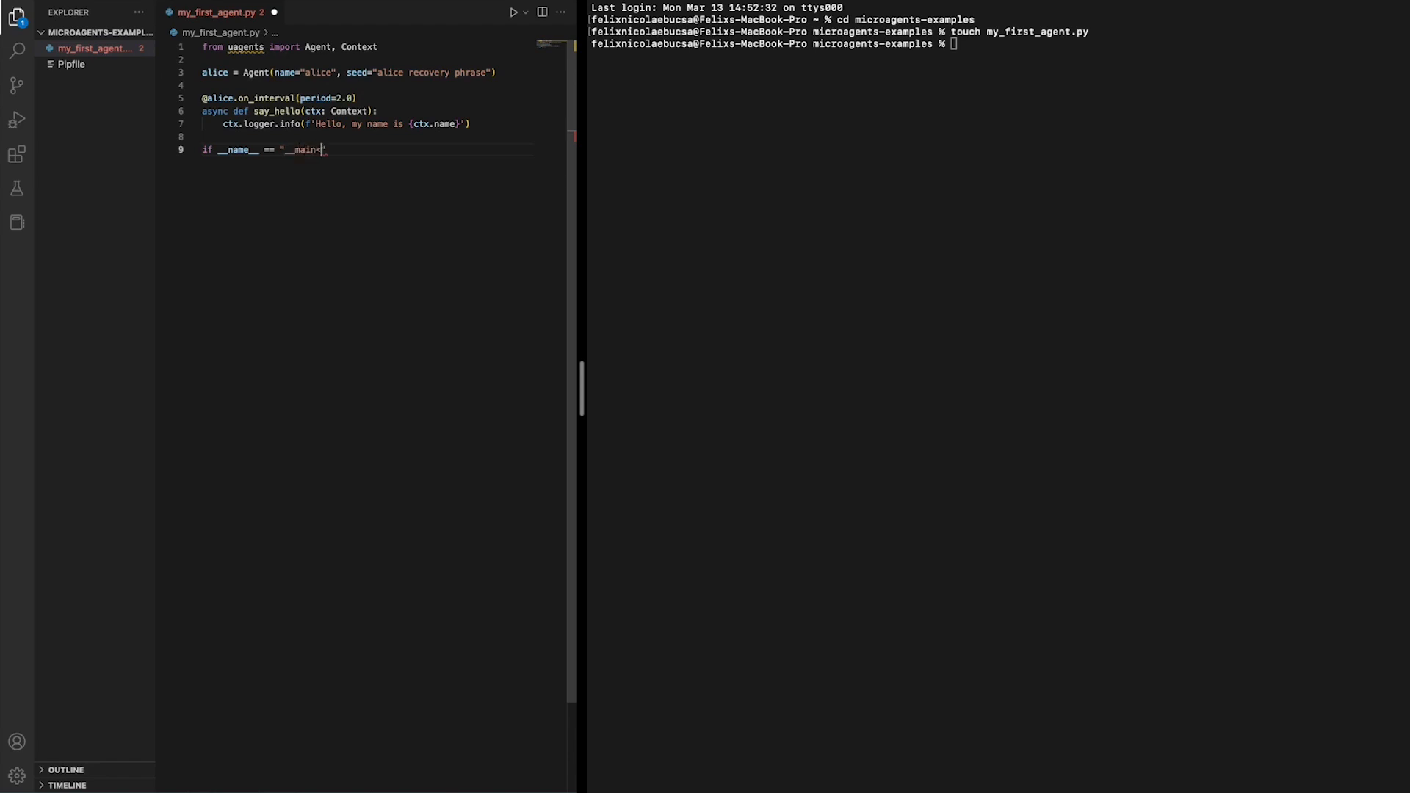
type("\":")
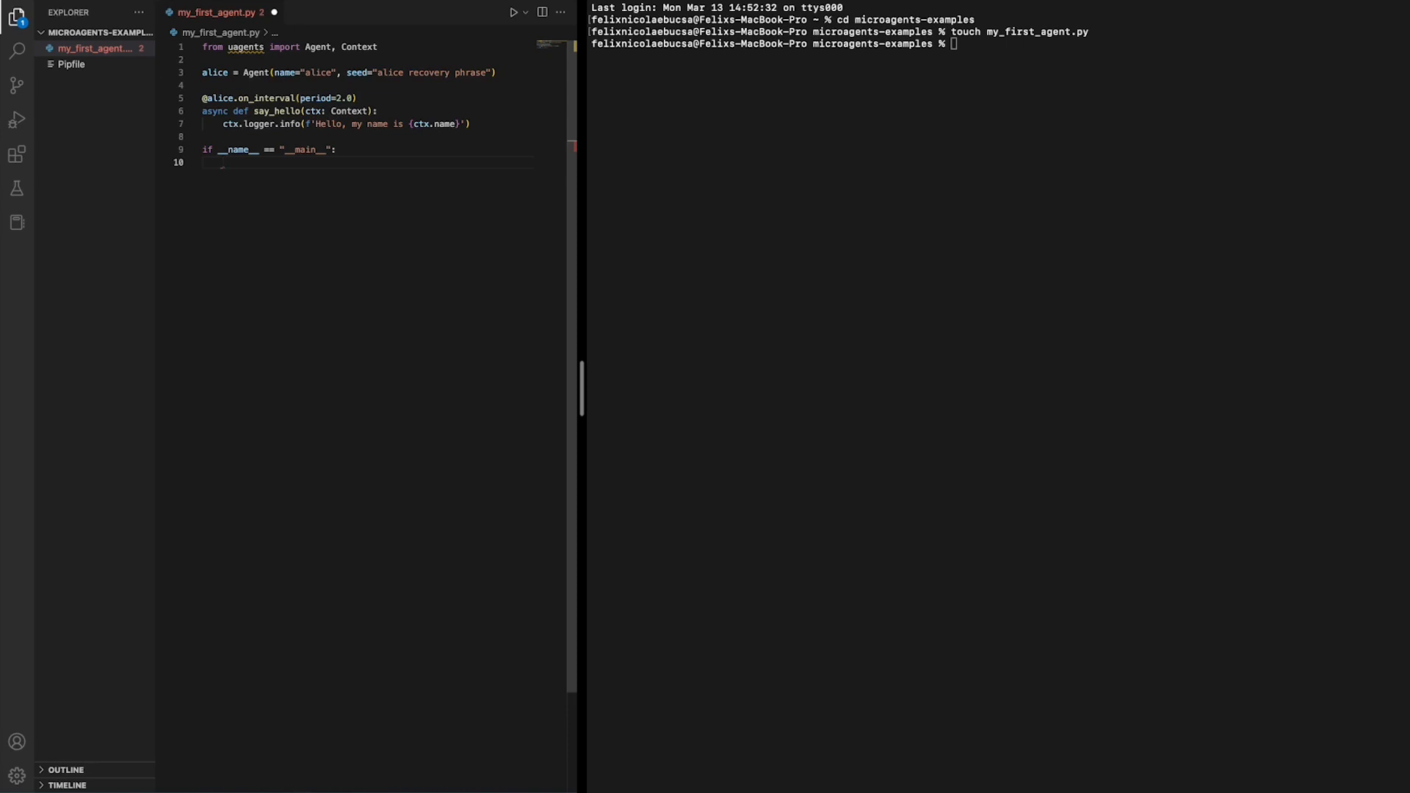
type("alice.run(")
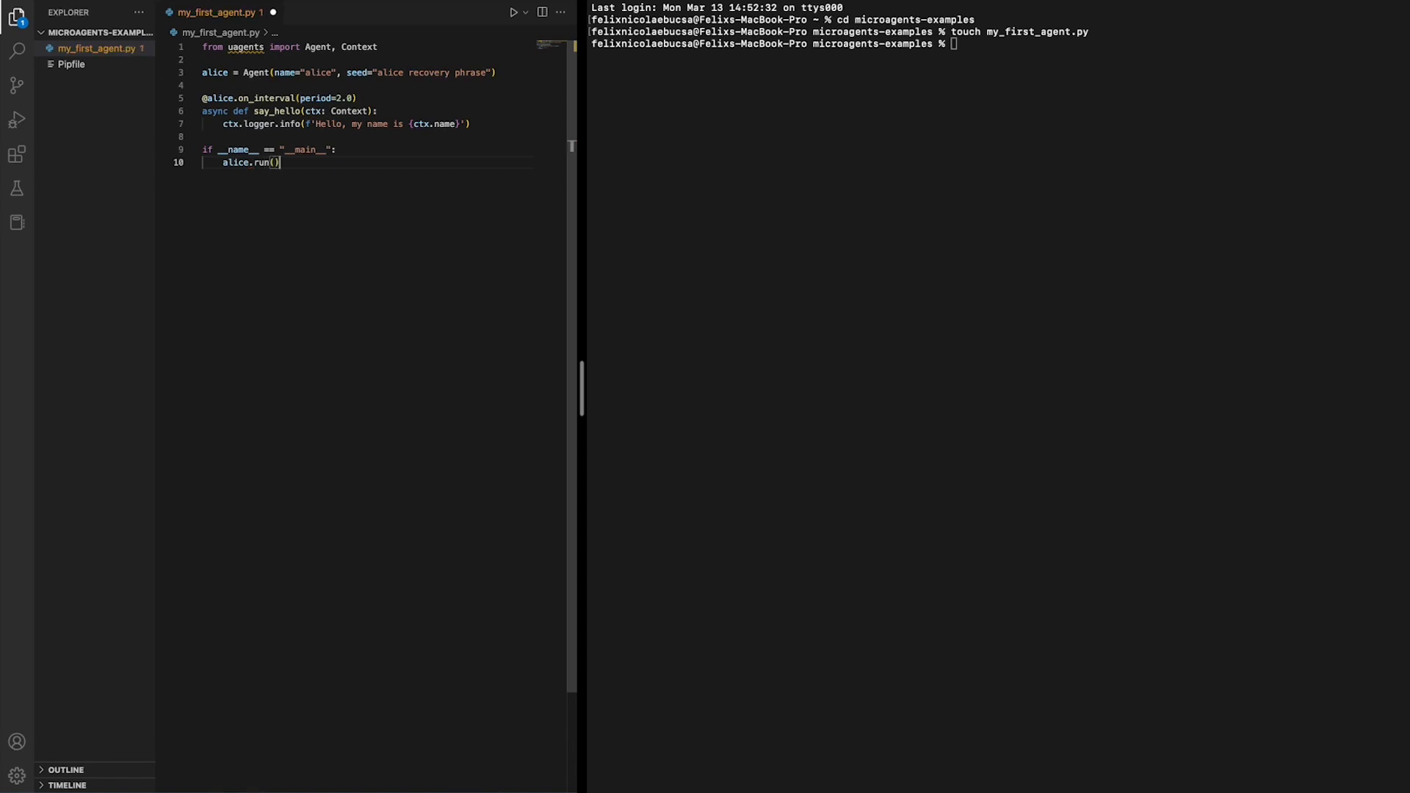
key("enter")
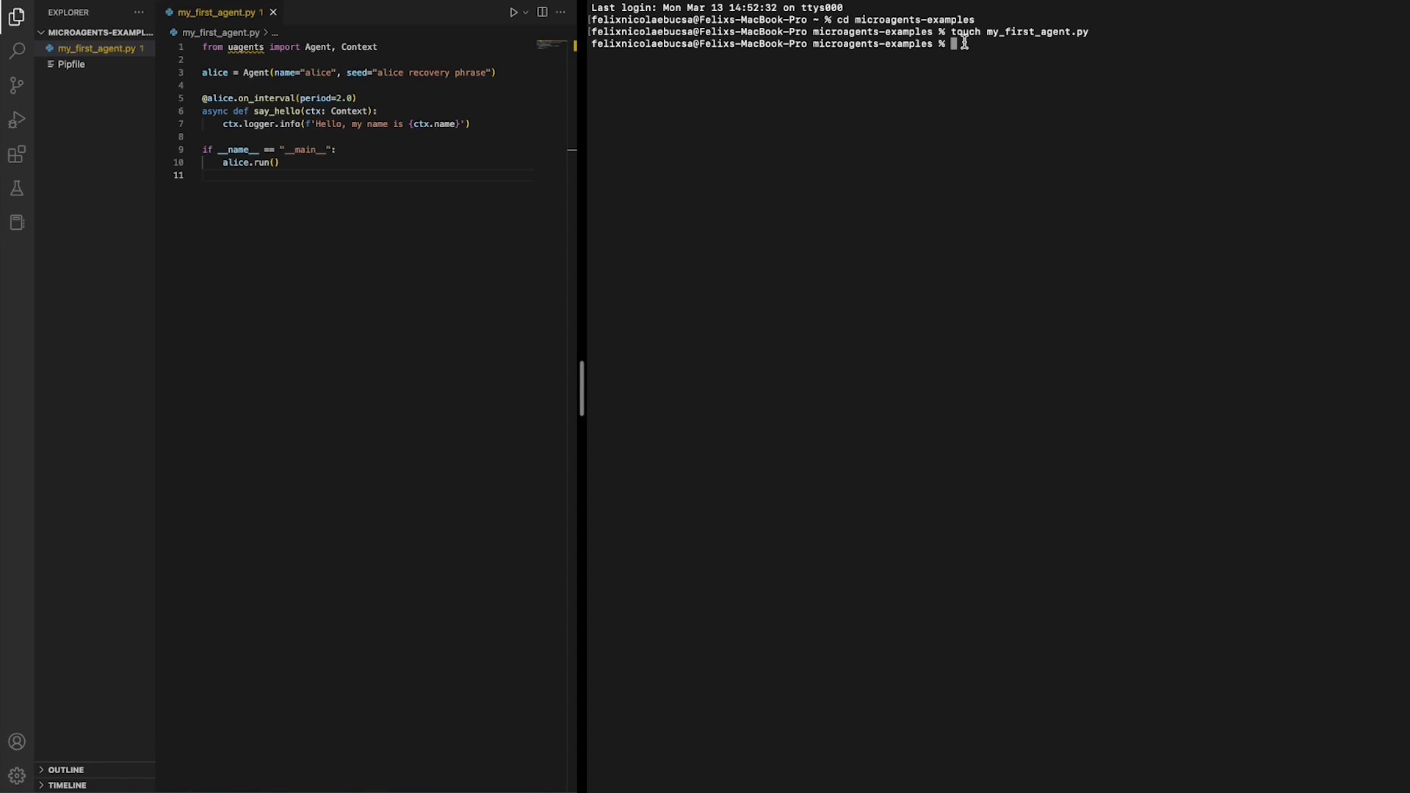
Step: Enter the pipenv shell and launch python my_first_agent.py
type("pipenv shell")
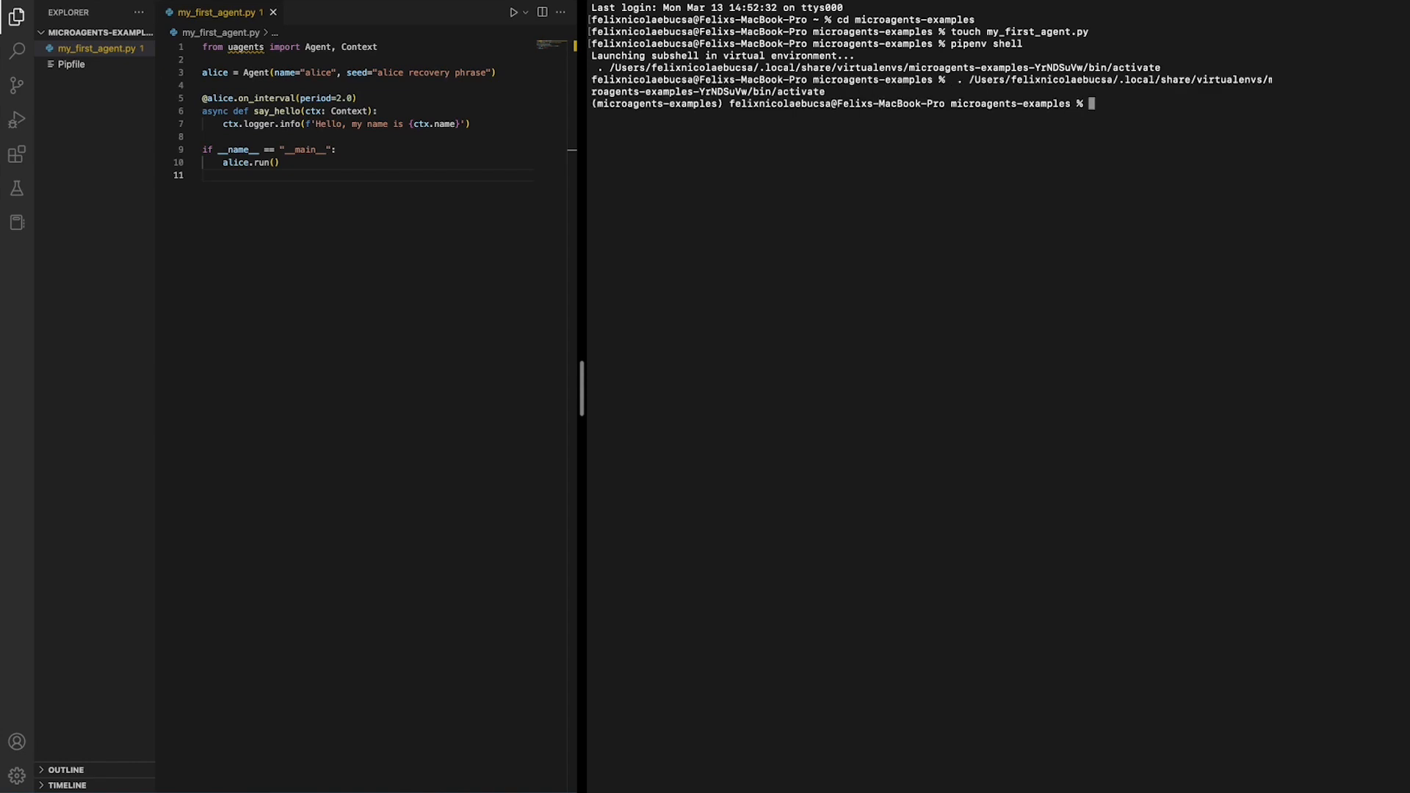
type("p")
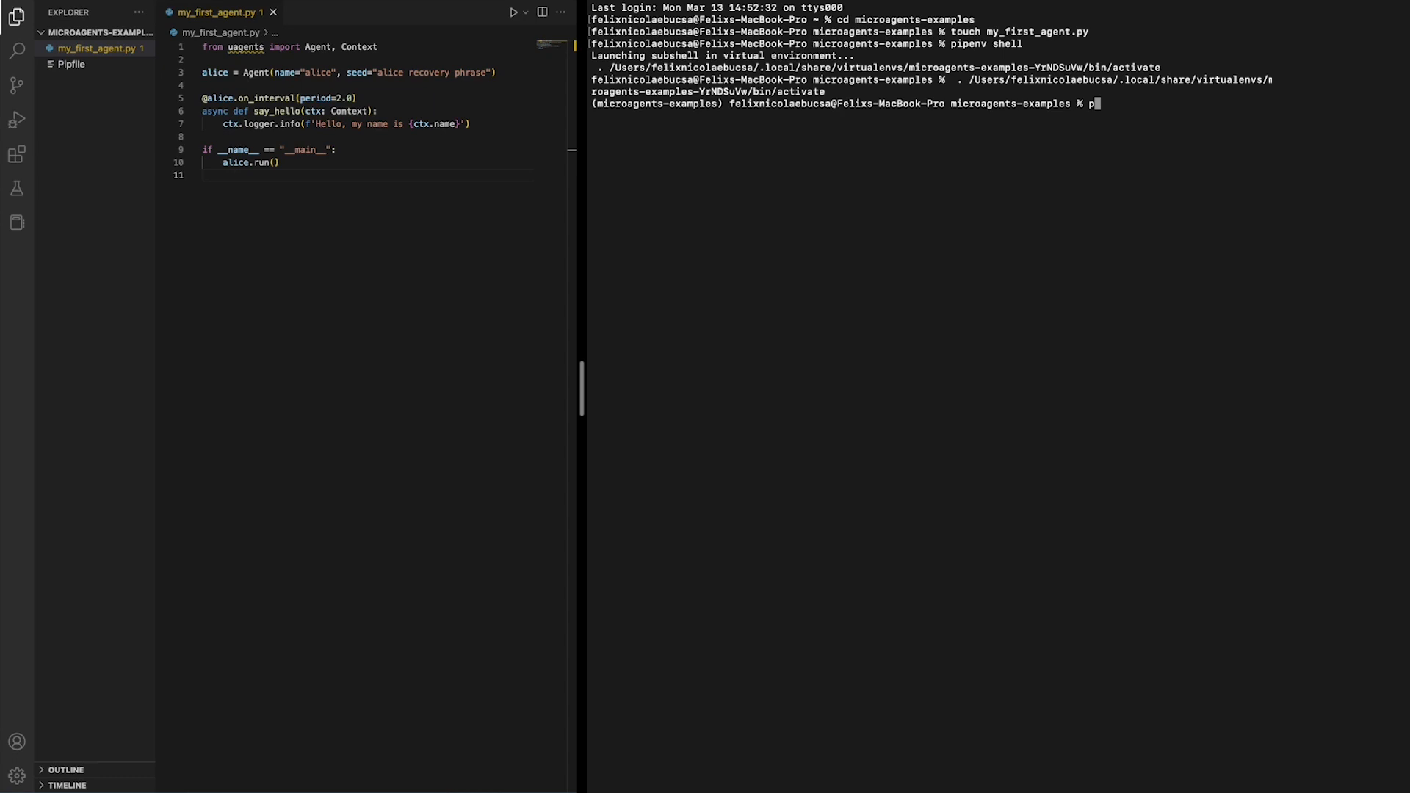
type("ython my_first_agent.py")
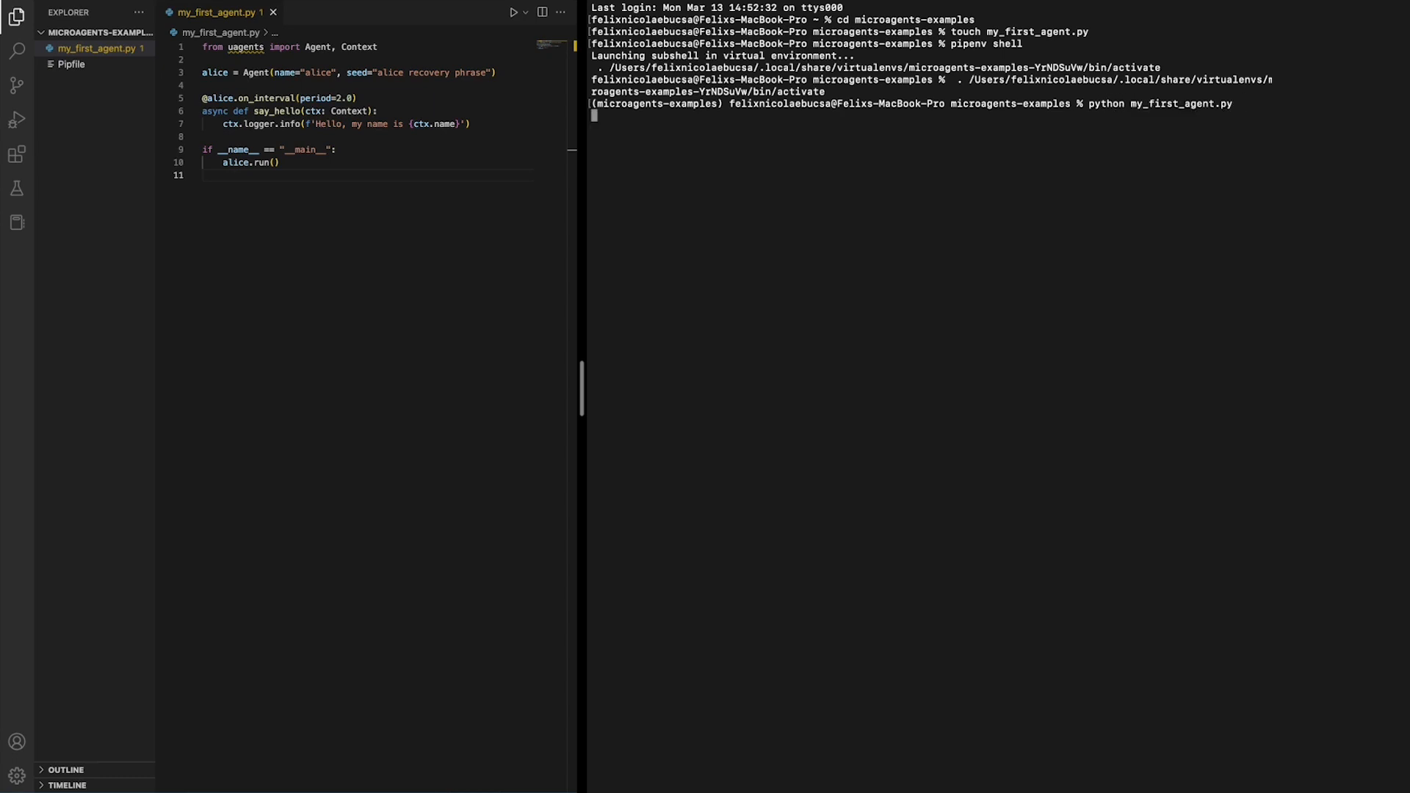